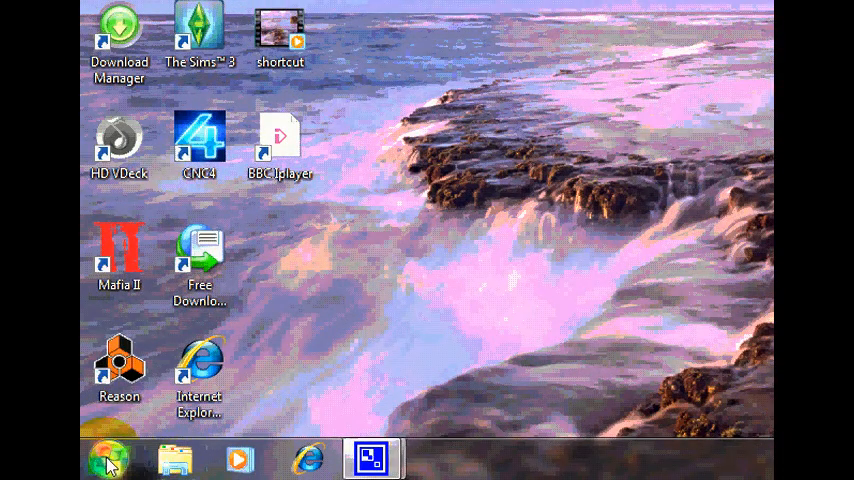
mouse_move(108, 458)
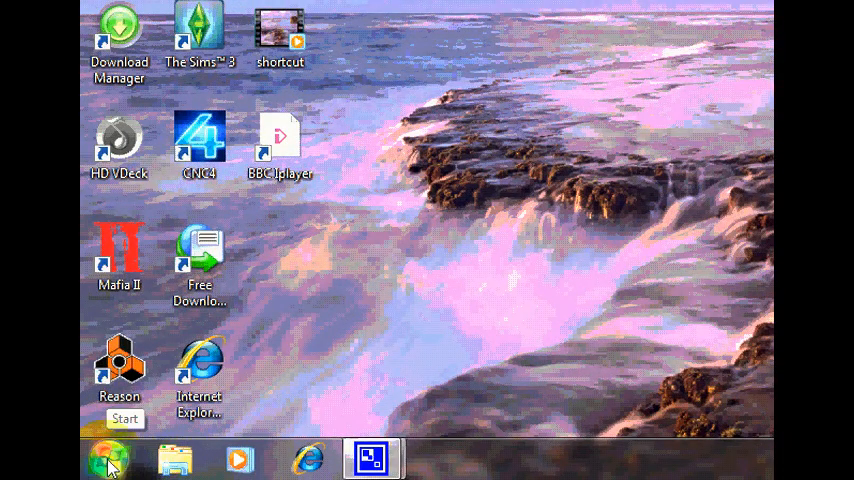
Open Control Panel from the Start menu and go to the Programs category.
left_click(108, 458)
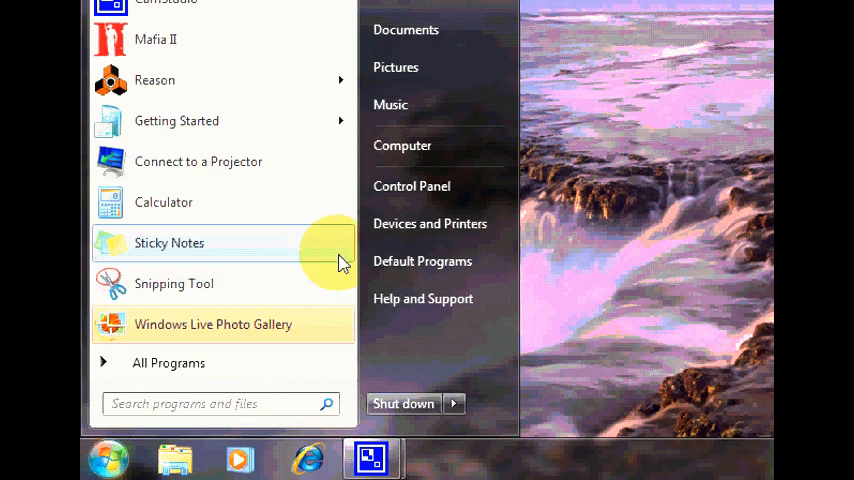
mouse_move(430, 195)
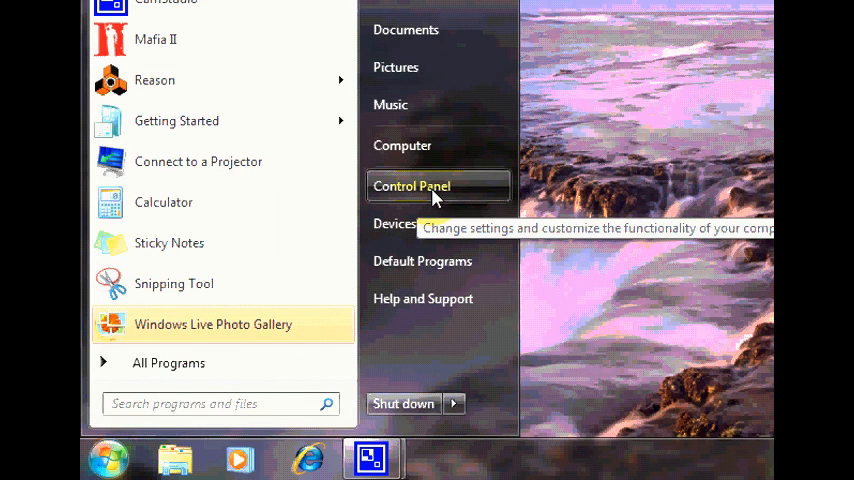
left_click(411, 186)
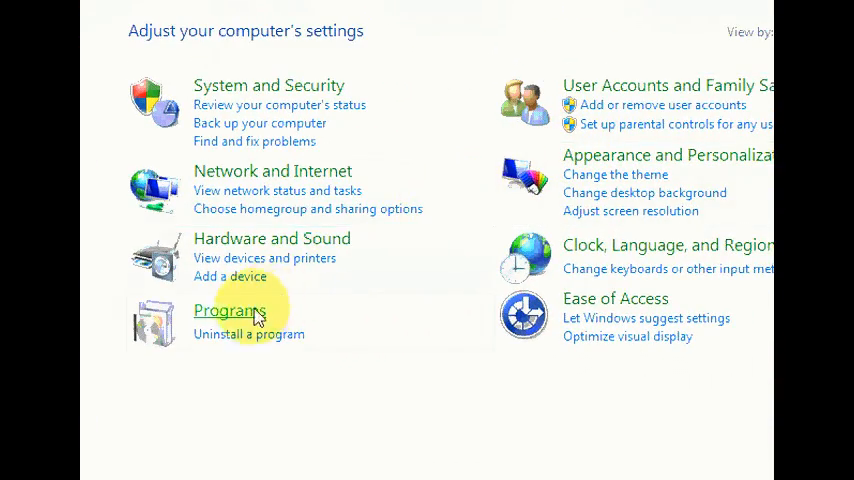
left_click(230, 310)
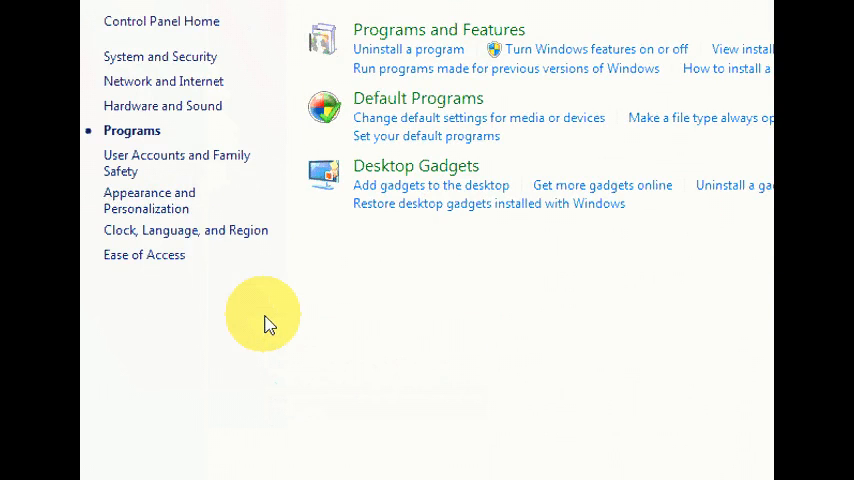
mouse_move(430, 185)
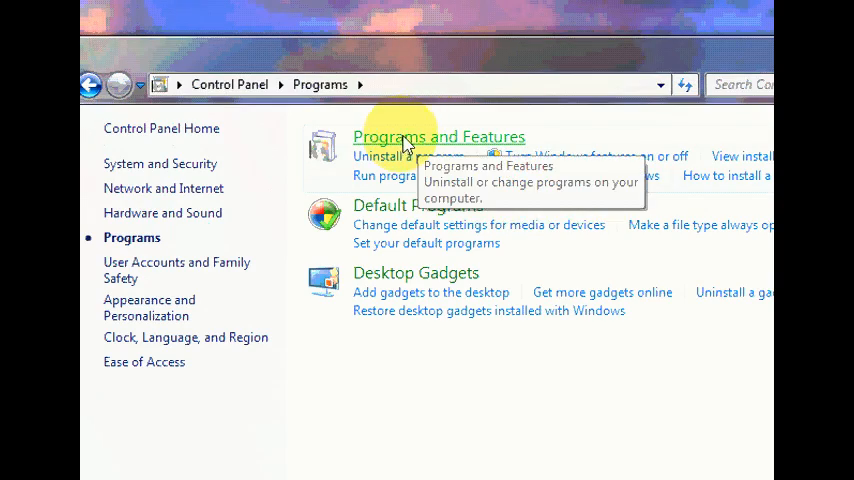
Open Programs and Features and select Auto Tuning in the installed programs list.
left_click(438, 137)
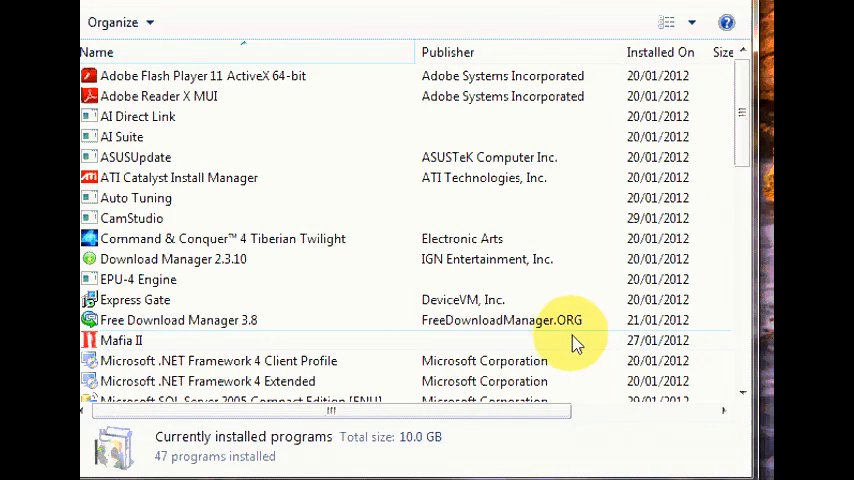
mouse_move(335, 185)
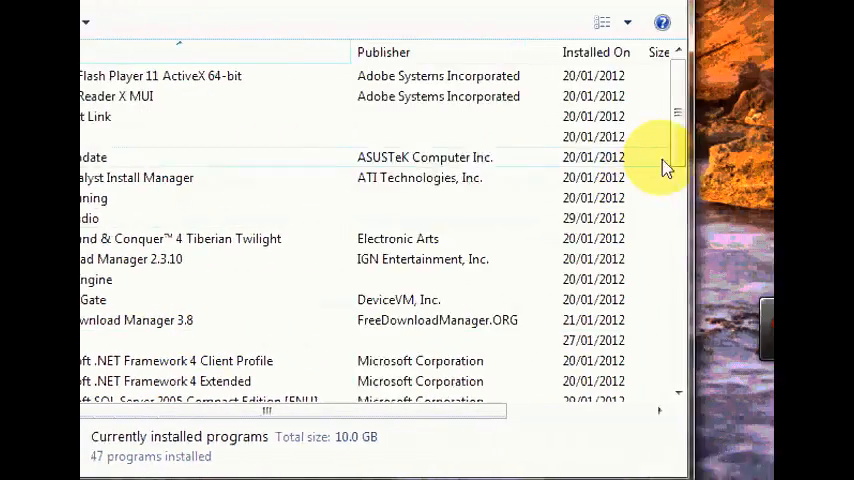
scroll("down", 3)
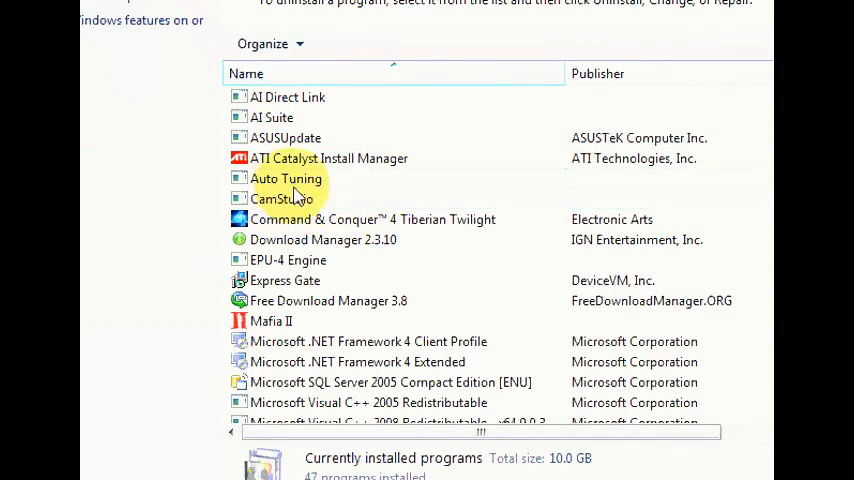
left_click(285, 178)
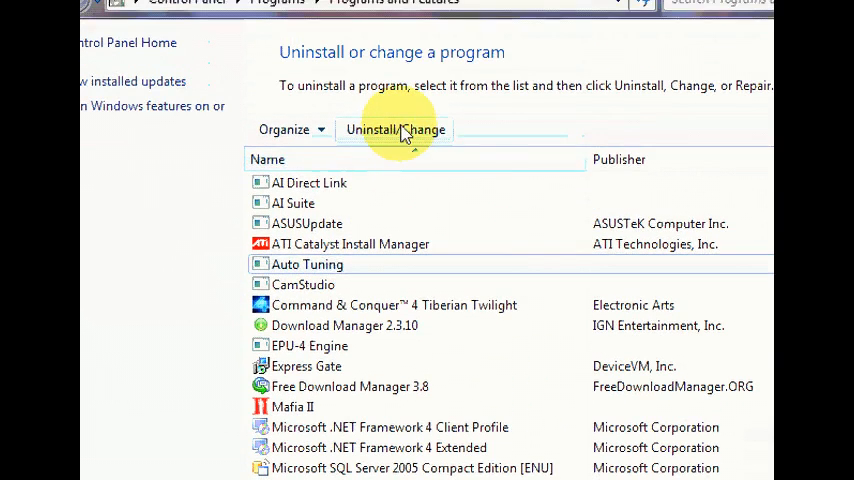
mouse_move(405, 130)
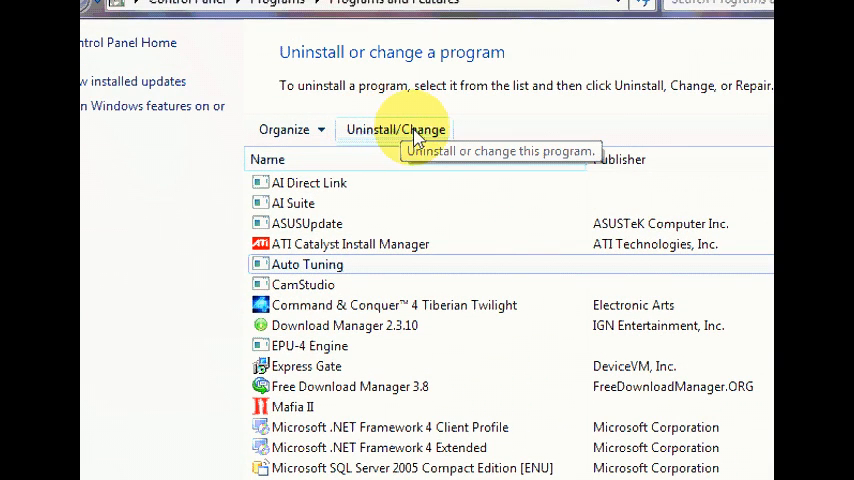
mouse_move(565, 237)
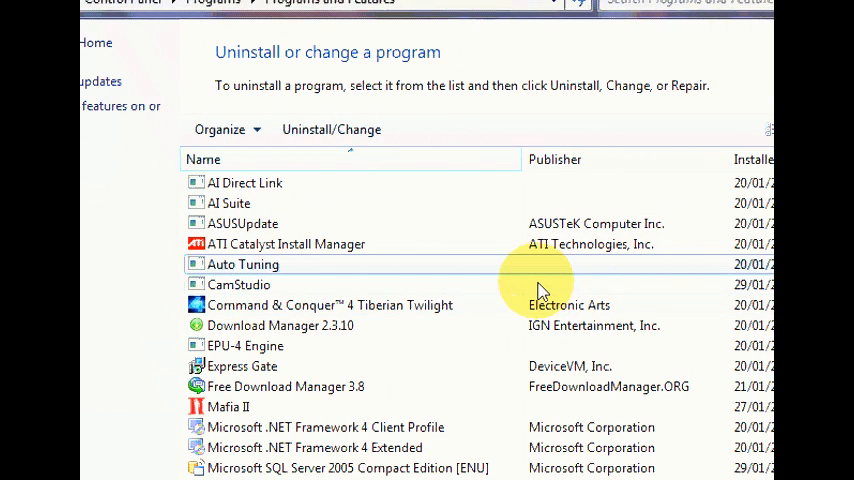
mouse_move(490, 276)
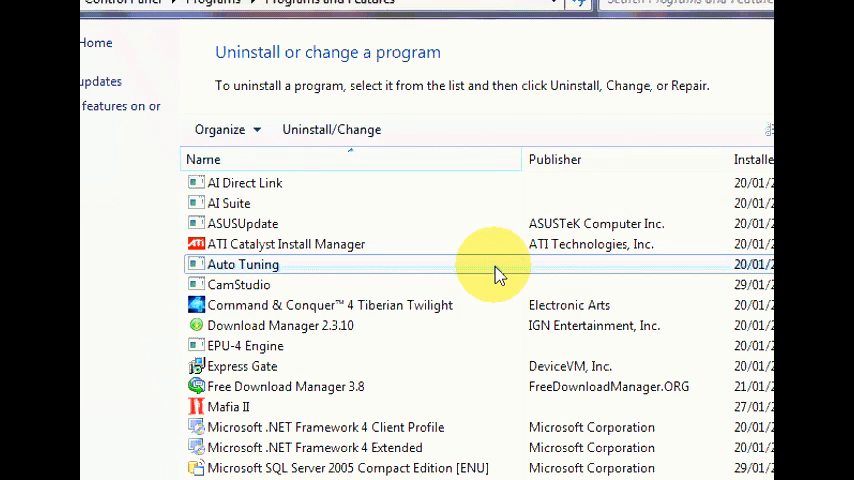
mouse_move(400, 275)
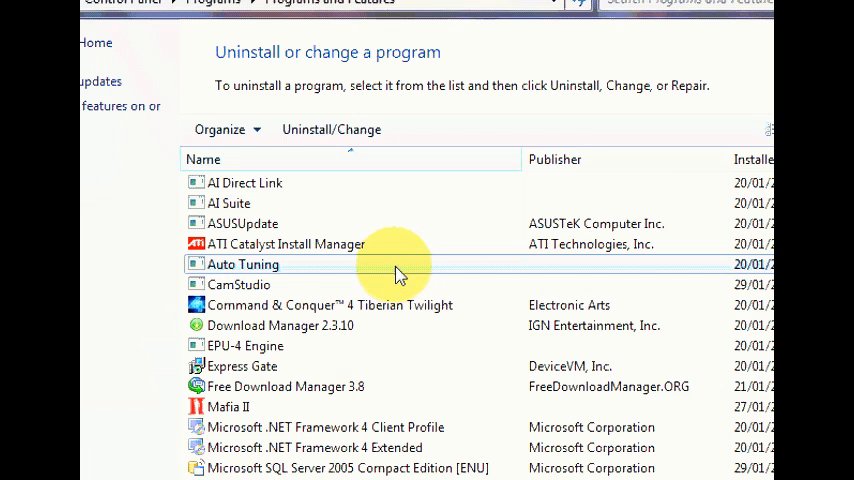
mouse_move(305, 278)
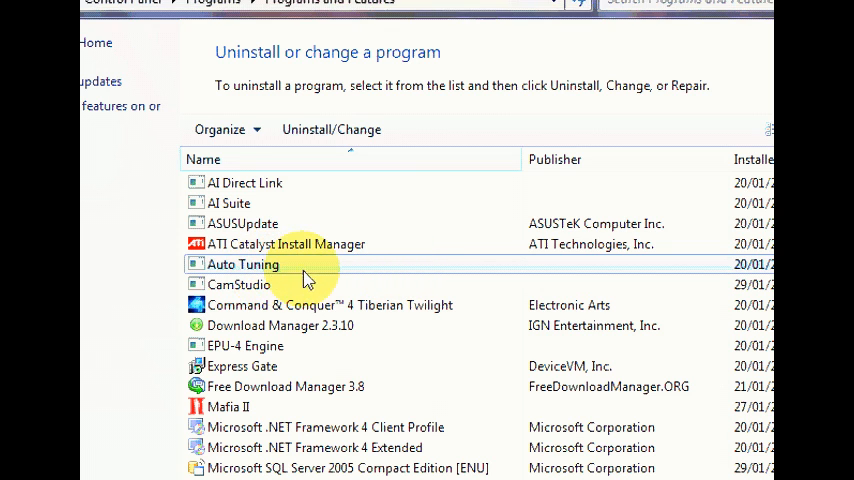
scroll("down", 3)
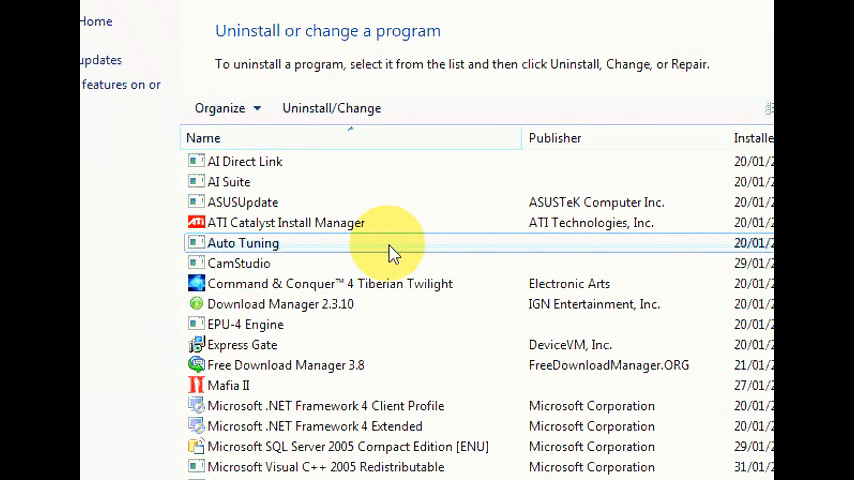
mouse_move(340, 253)
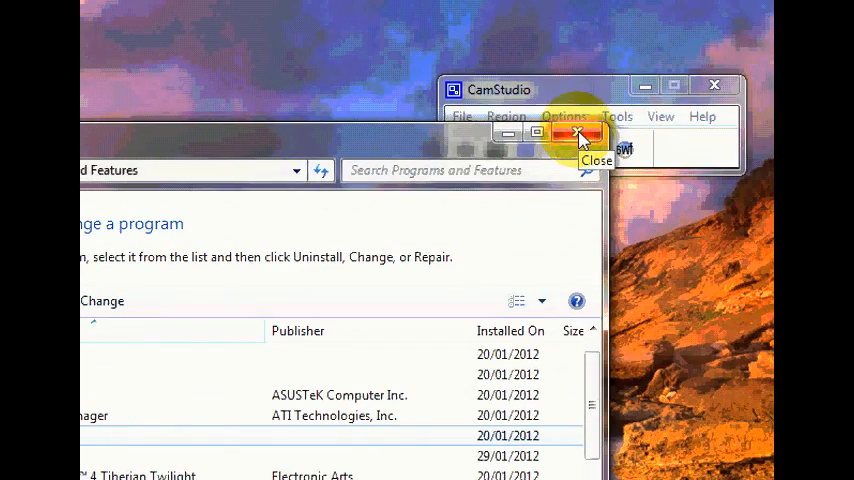
Close the Programs and Features window to return to the desktop.
left_click(578, 135)
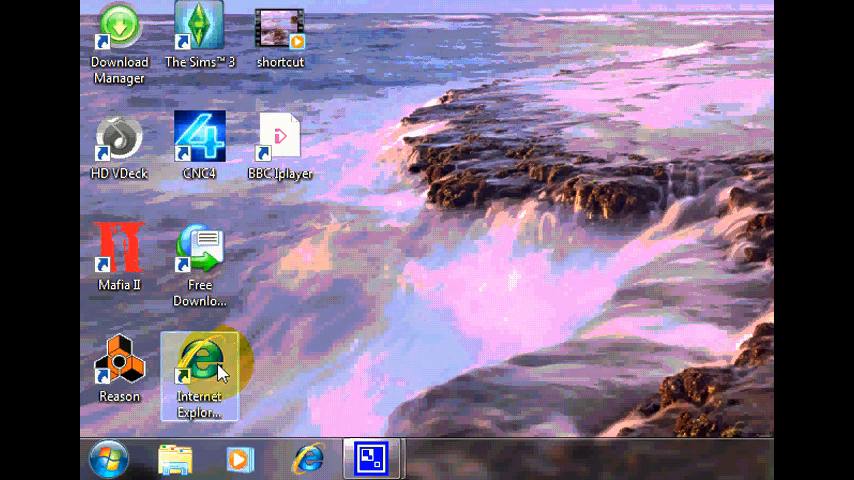
Launch Internet Explorer and browse 'security essentials' search results on Google UK.
double_click(199, 360)
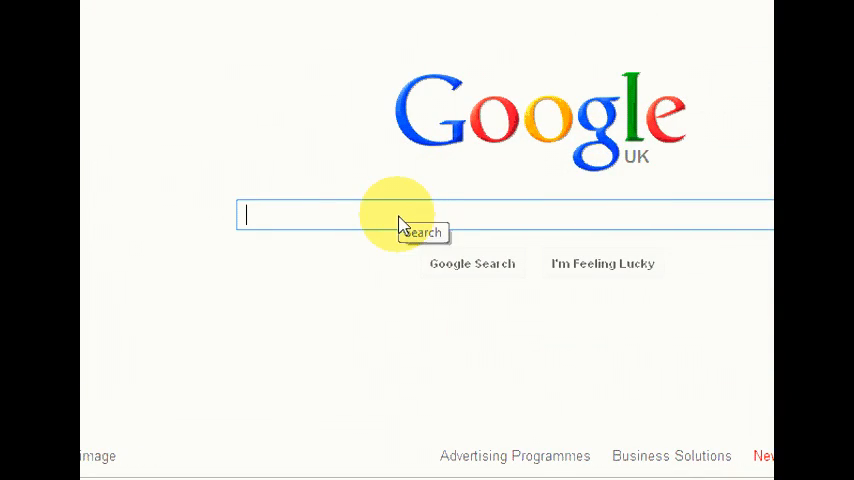
mouse_move(362, 220)
type("security essentials")
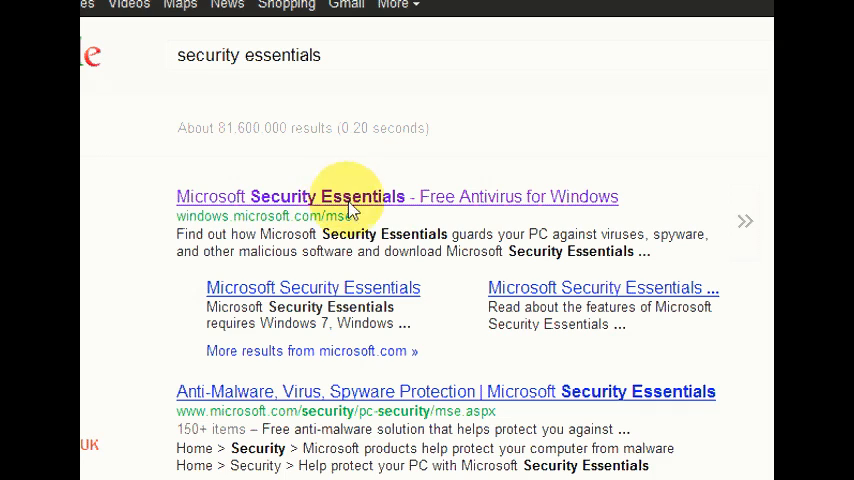
scroll("down", 3)
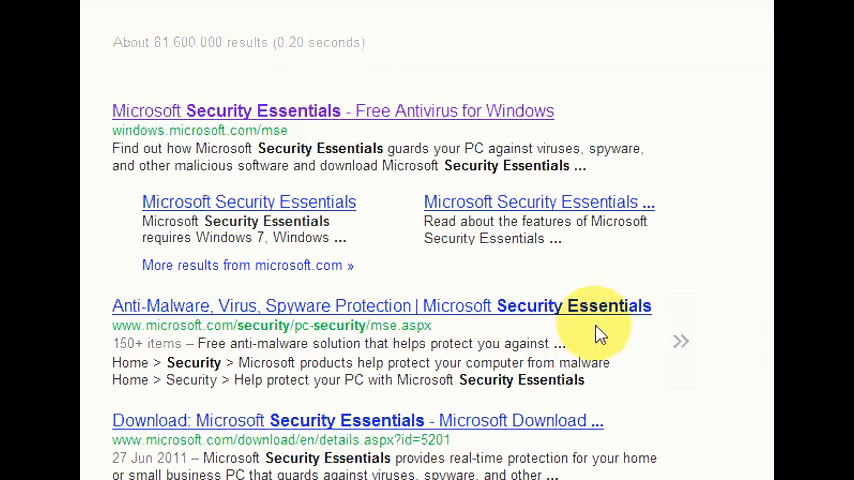
mouse_move(525, 335)
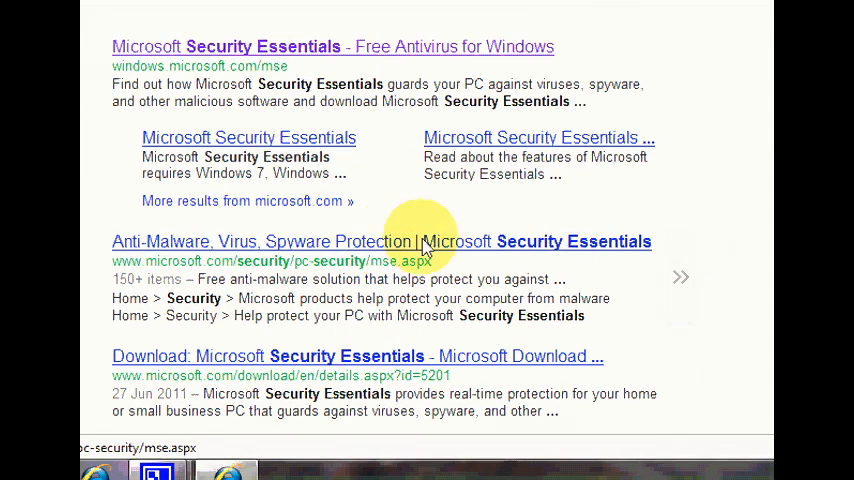
mouse_move(538, 271)
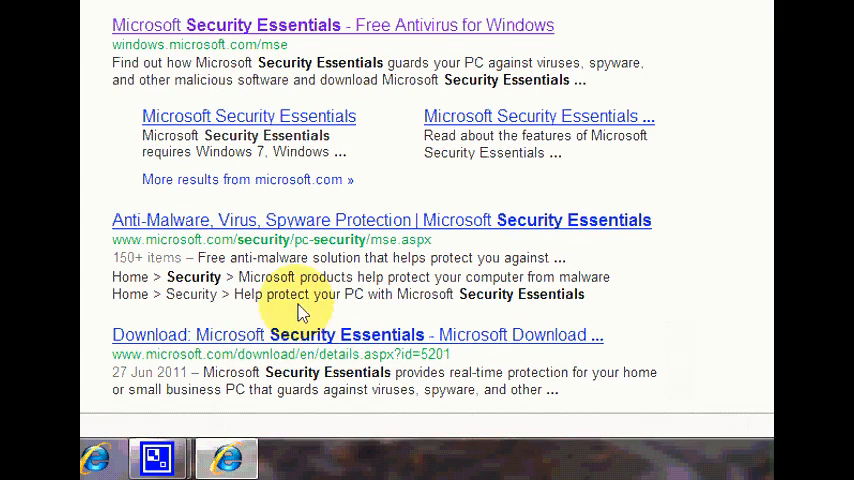
mouse_move(320, 150)
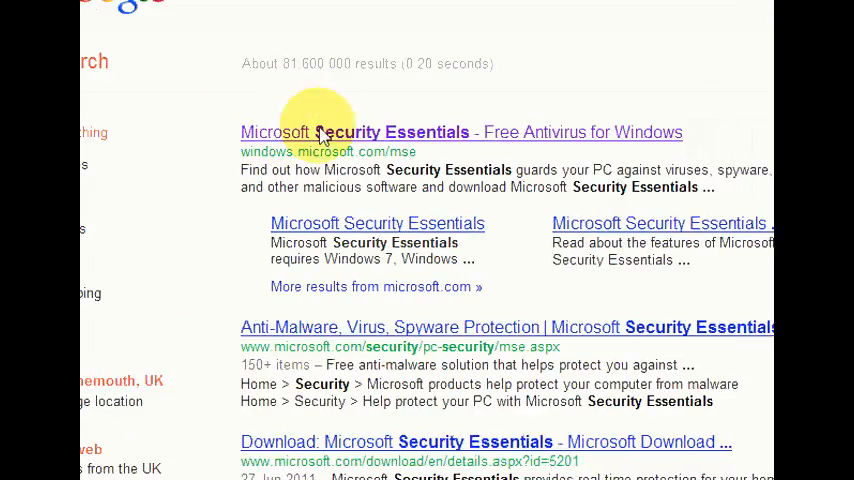
scroll("up", 3)
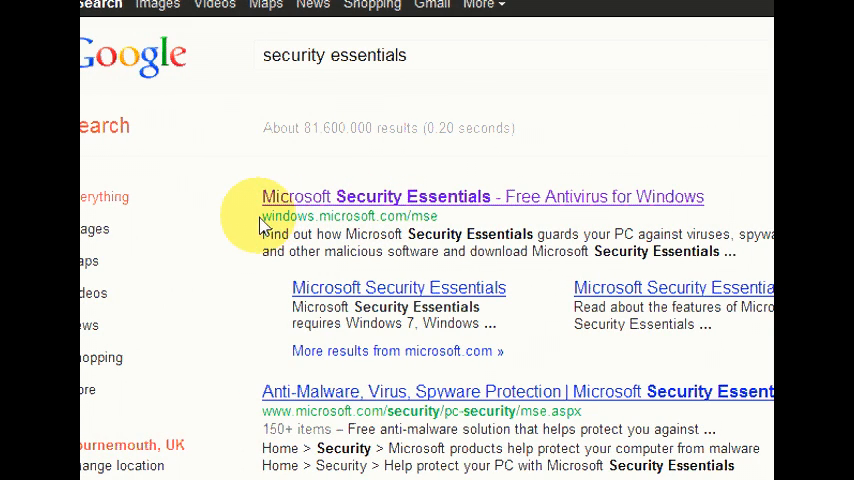
mouse_move(390, 228)
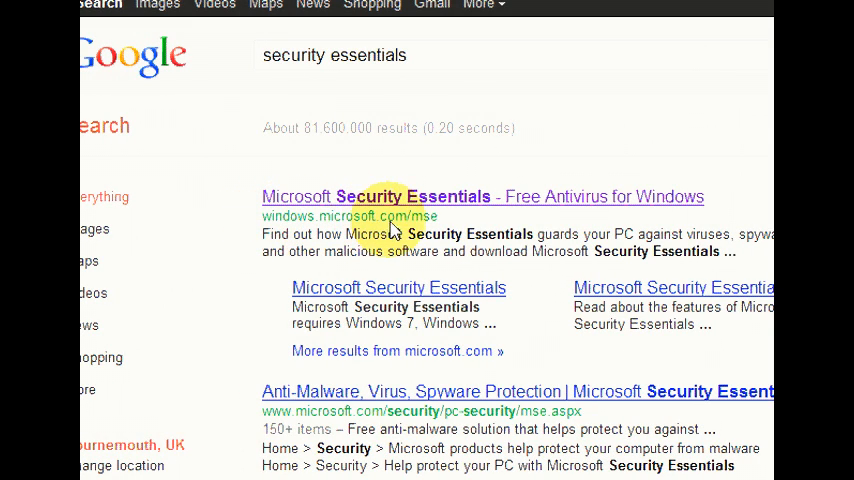
mouse_move(460, 230)
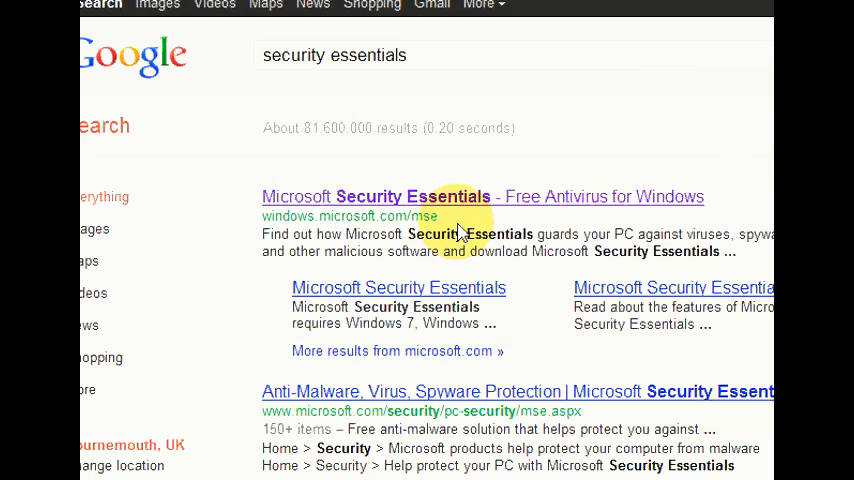
mouse_move(298, 228)
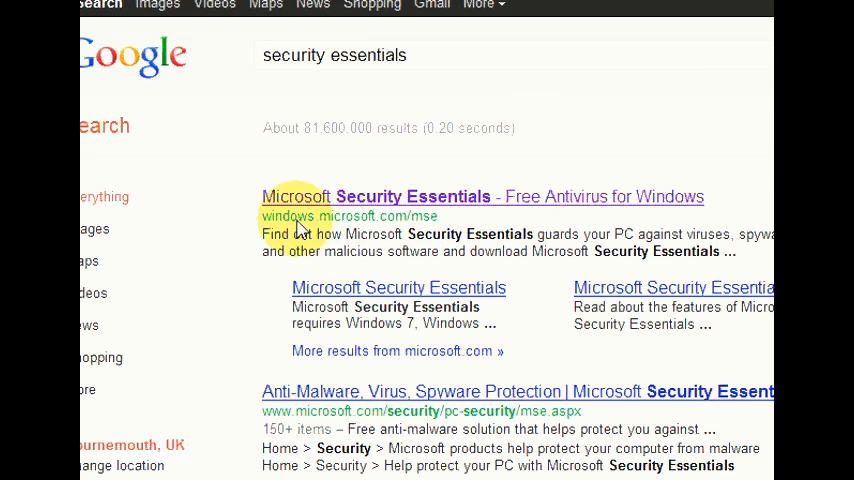
mouse_move(483, 200)
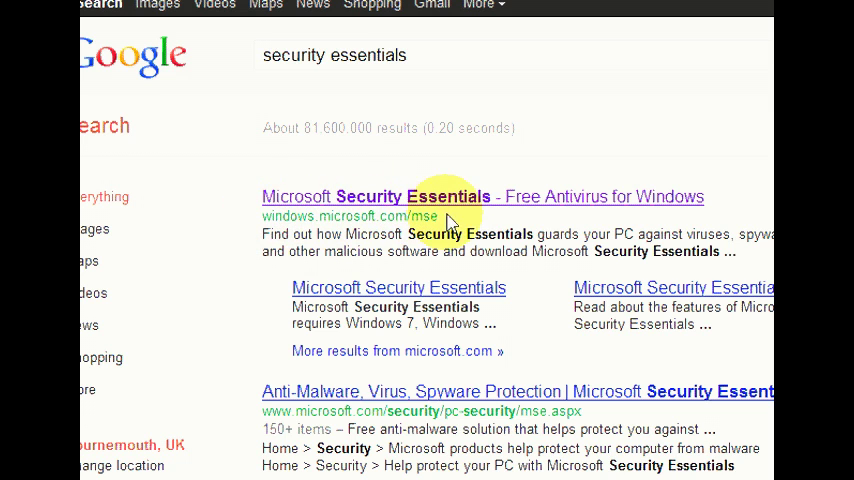
mouse_move(500, 200)
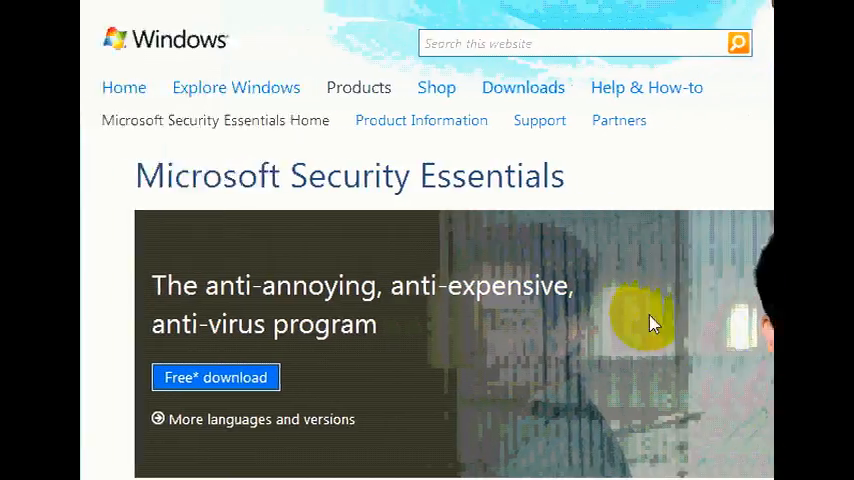
Download Microsoft Security Essentials via Free download and run the installer.
scroll("down", 3)
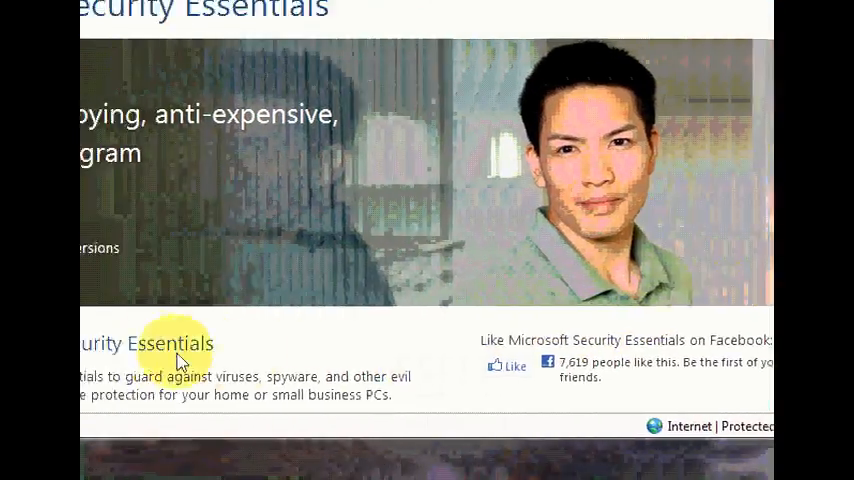
scroll("up", 3)
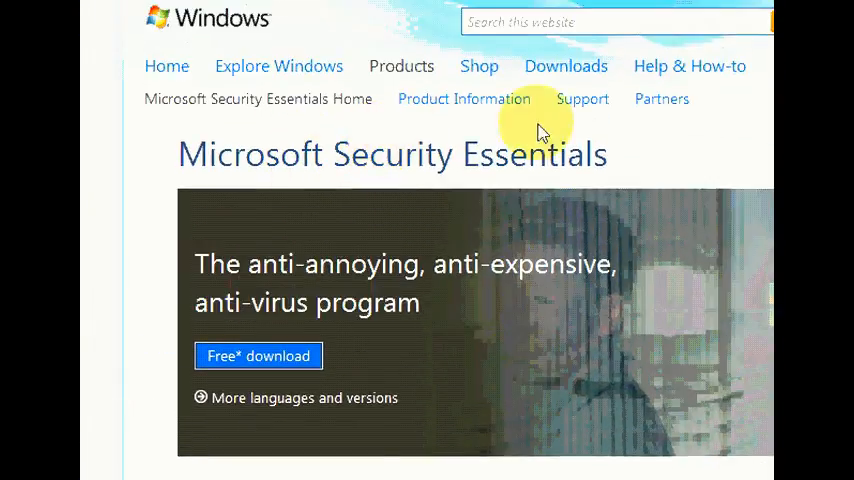
scroll("down", 3)
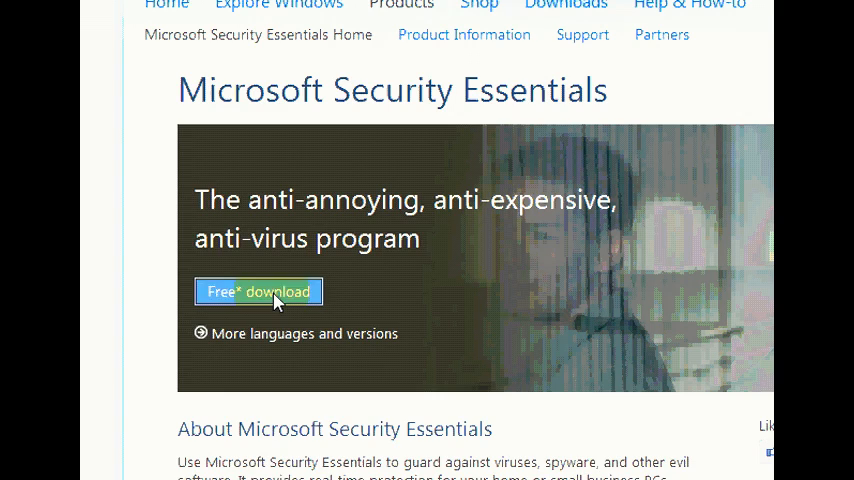
left_click(258, 291)
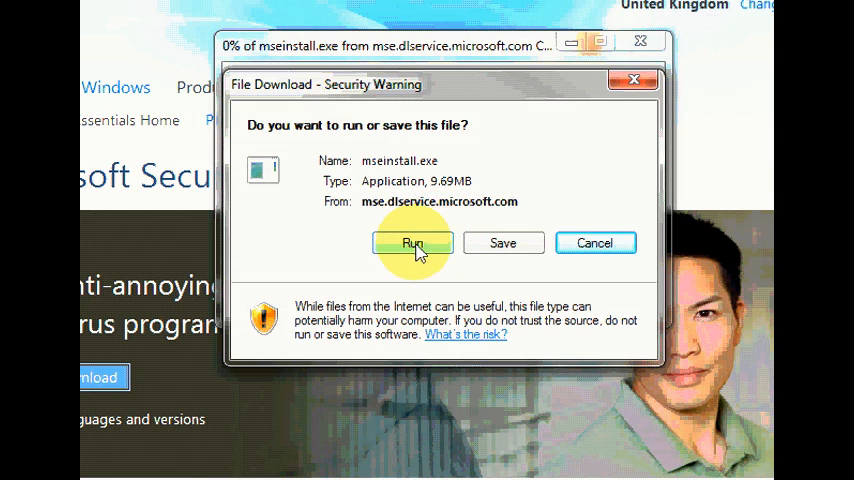
left_click(412, 243)
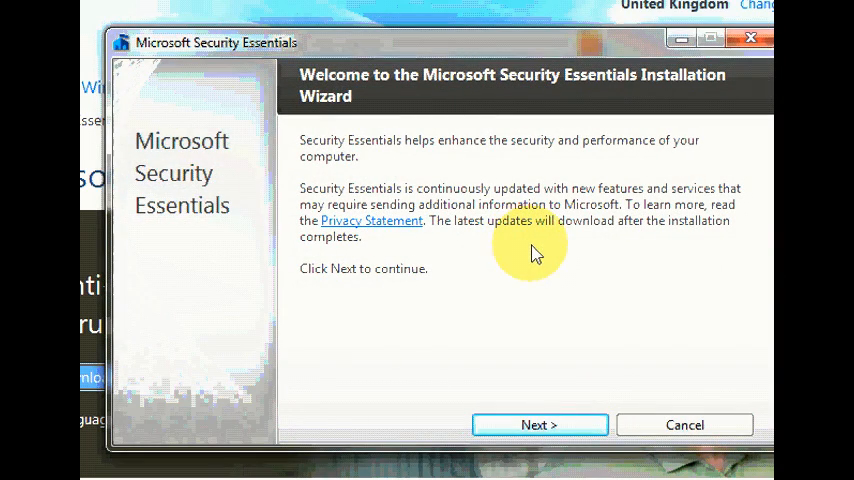
mouse_move(588, 280)
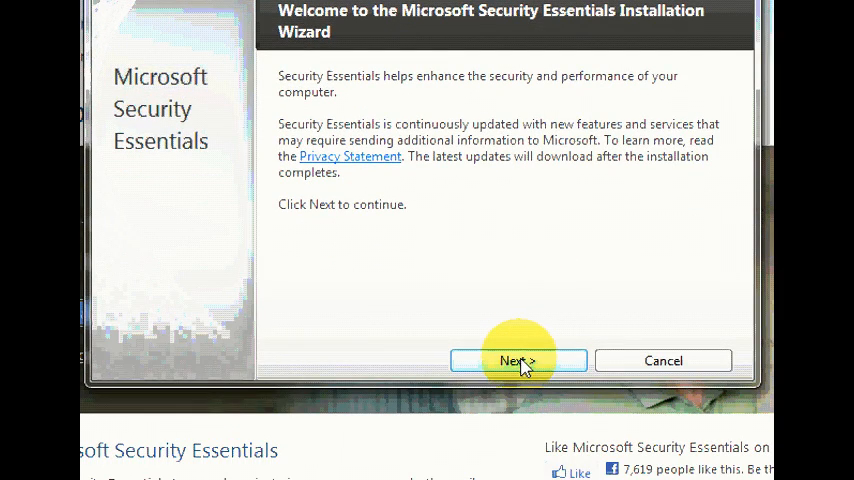
Install Security Essentials, accepting the license, declining the improvement program, firewall on, no post-update scan.
left_click(518, 360)
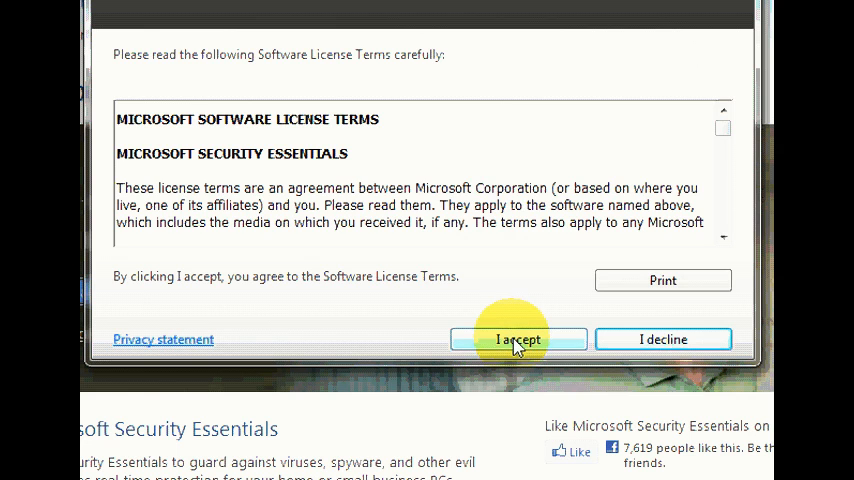
left_click(519, 339)
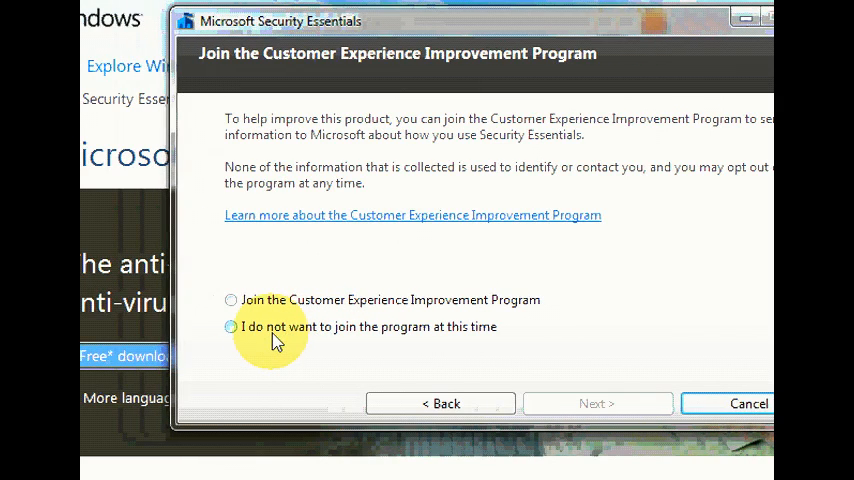
left_click(231, 326)
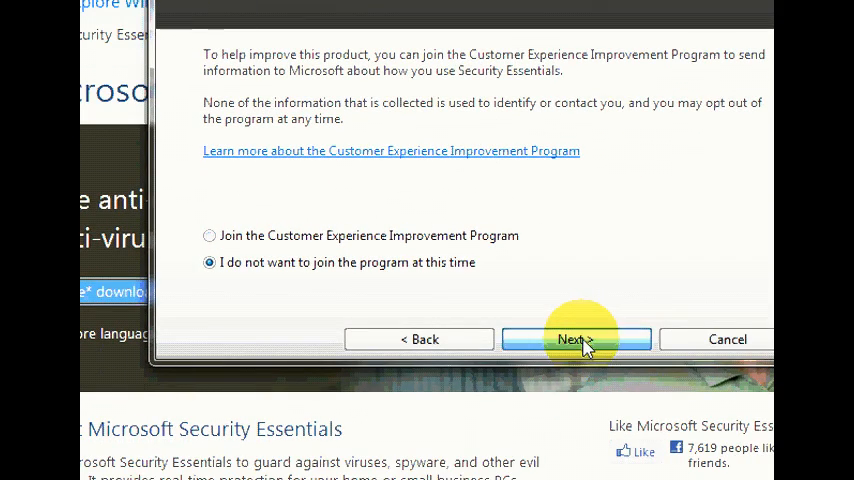
left_click(571, 339)
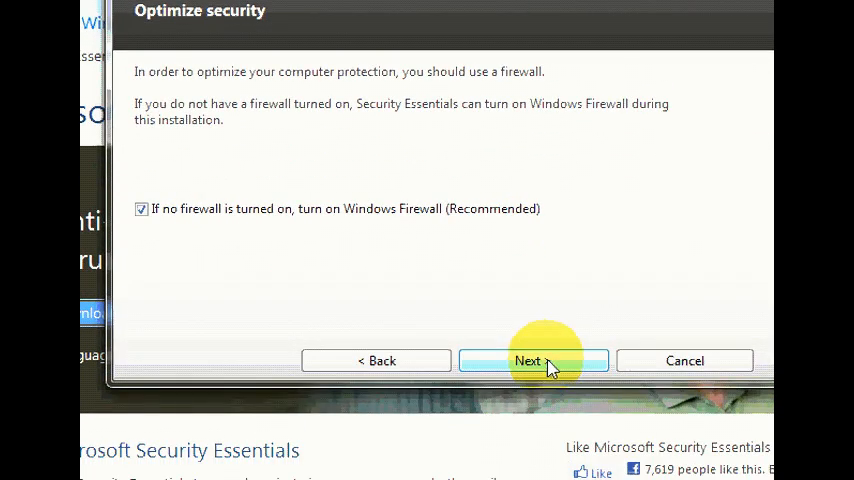
left_click(534, 360)
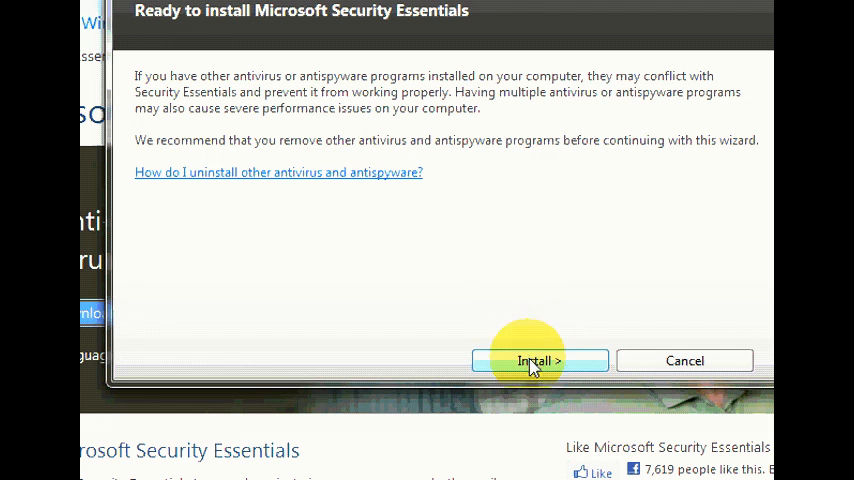
left_click(539, 360)
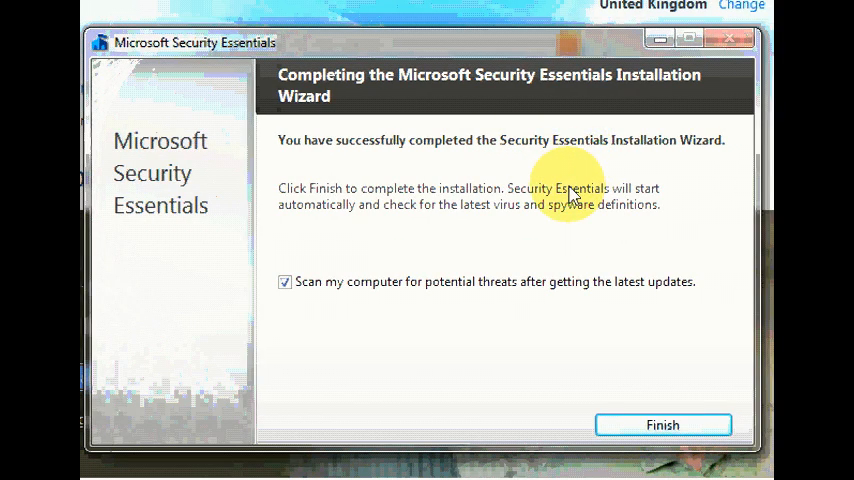
mouse_move(390, 285)
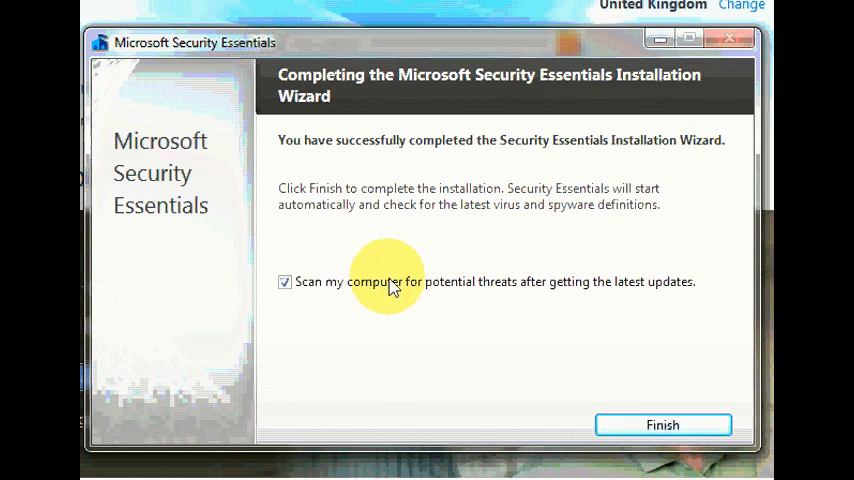
mouse_move(312, 298)
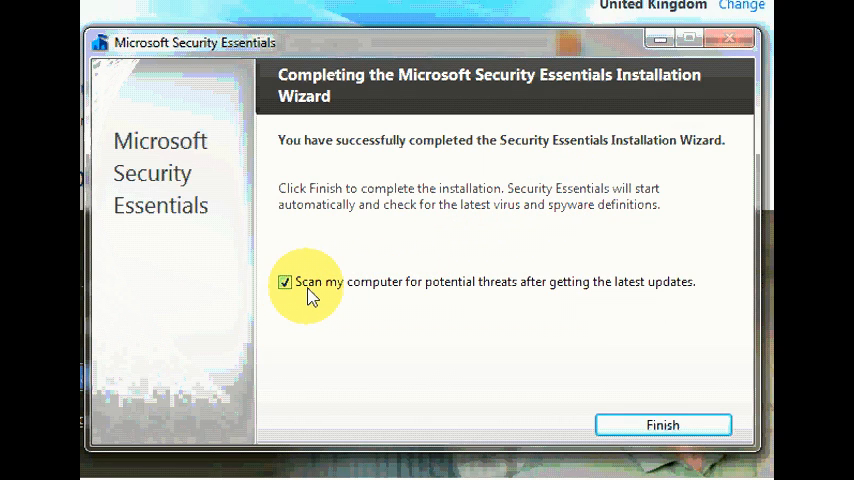
mouse_move(515, 300)
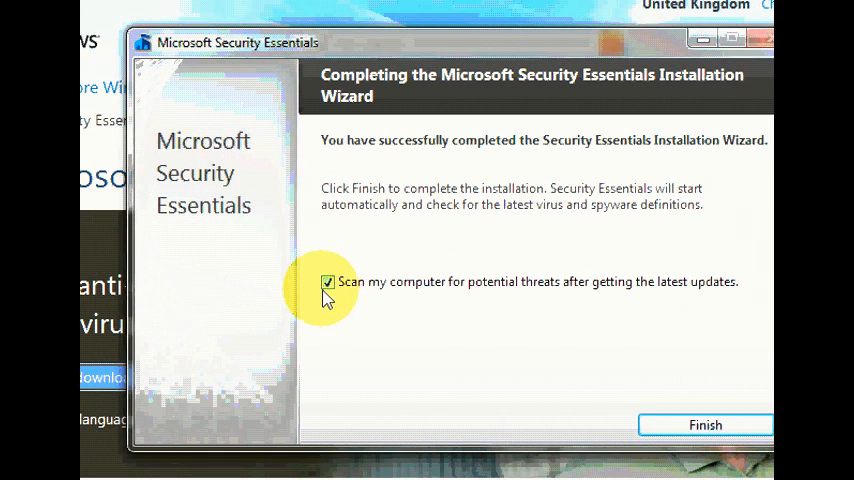
left_click(327, 281)
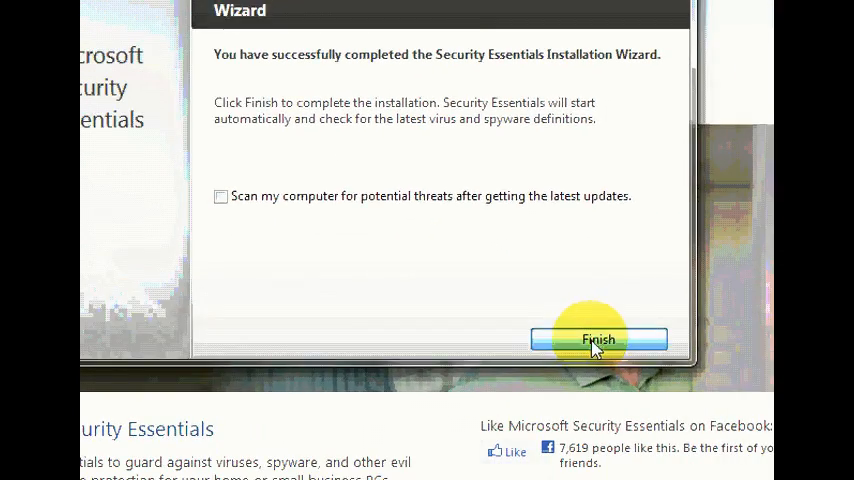
left_click(598, 339)
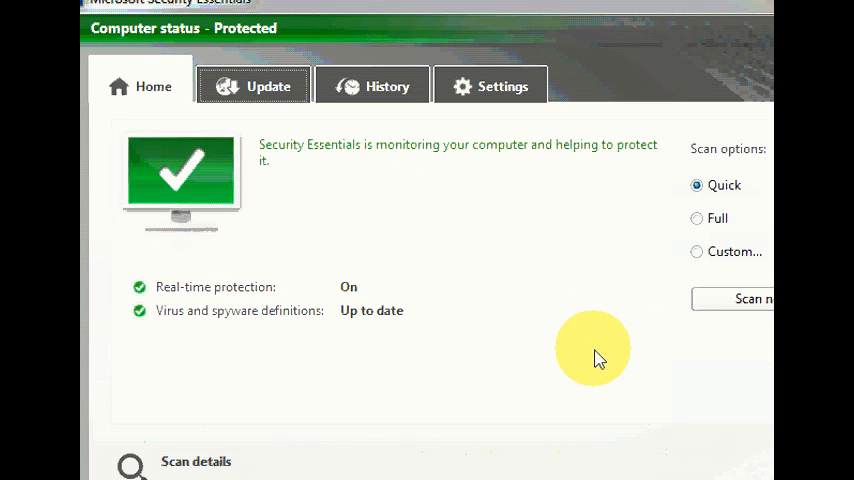
mouse_move(491, 220)
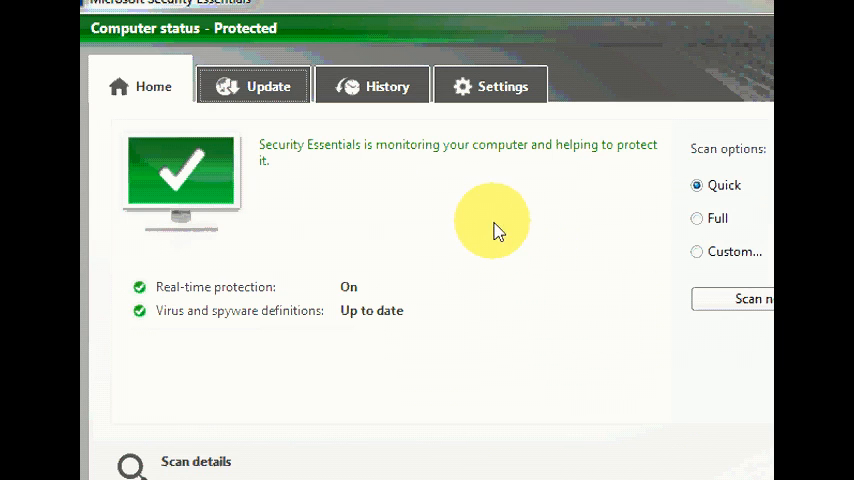
mouse_move(490, 245)
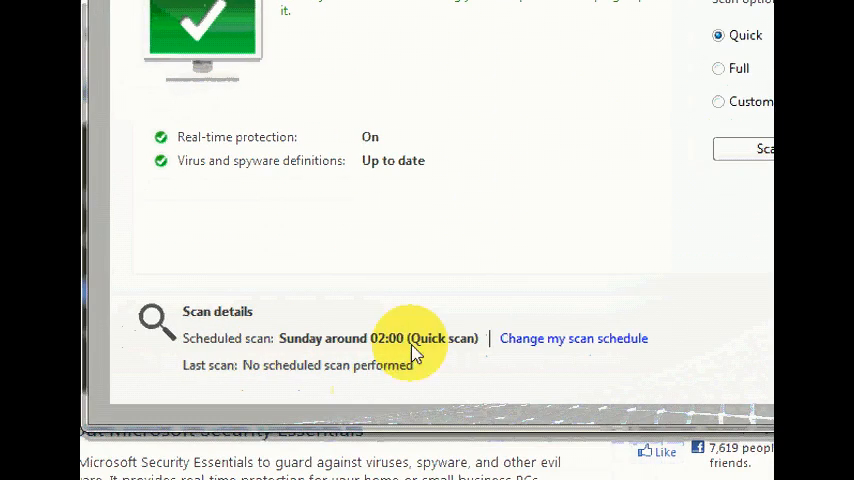
mouse_move(565, 345)
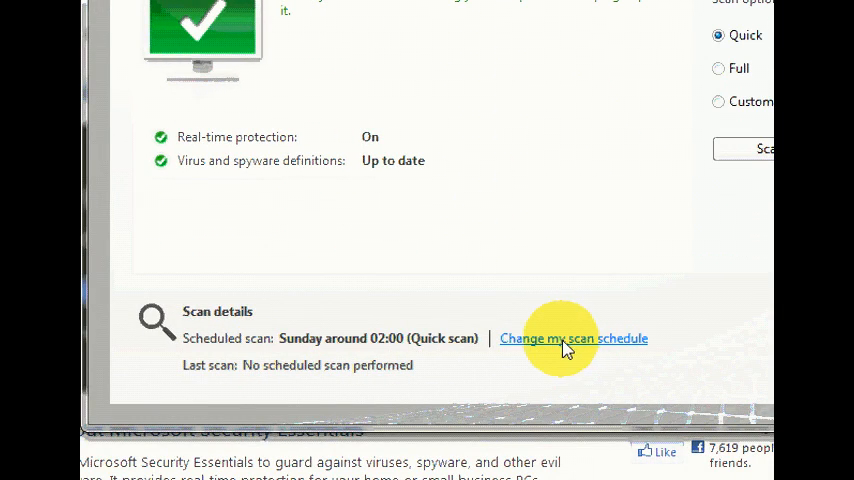
mouse_move(350, 352)
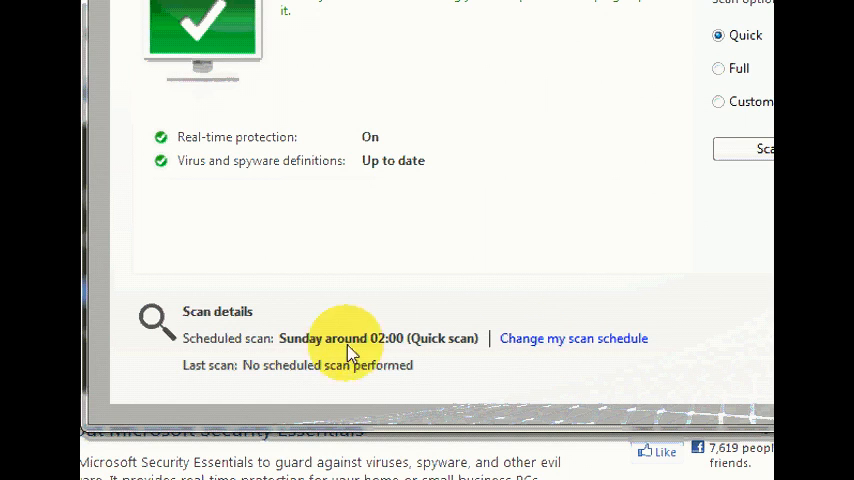
mouse_move(388, 345)
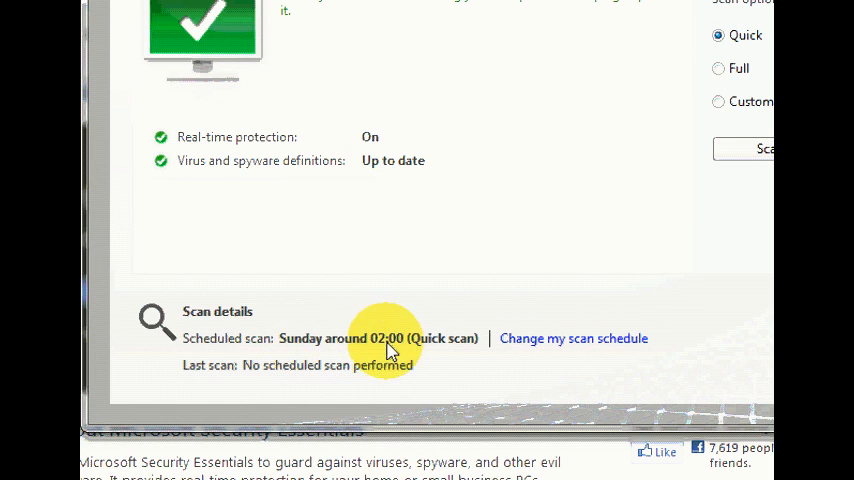
mouse_move(573, 338)
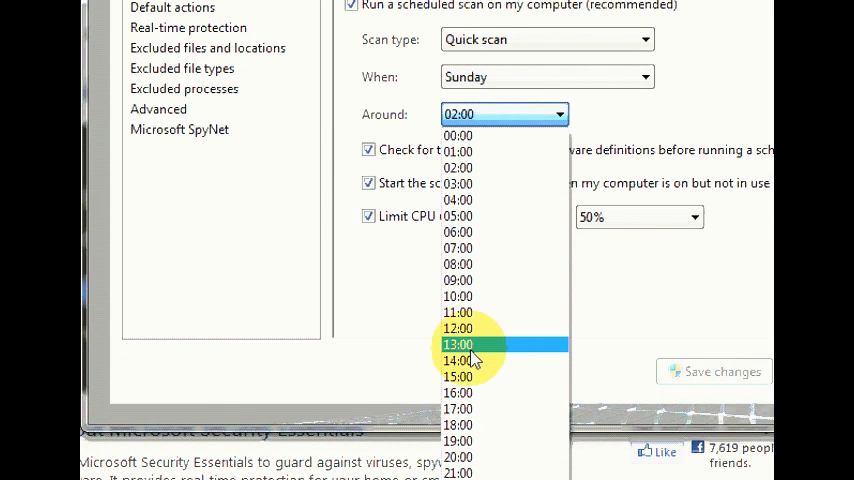
Schedule the Sunday quick scan for around 13:00, then close Security Essentials.
left_click(457, 344)
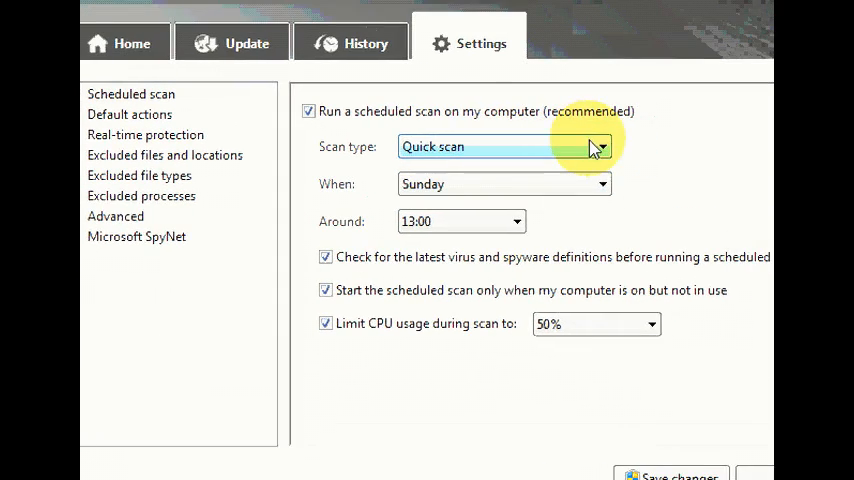
left_click(581, 146)
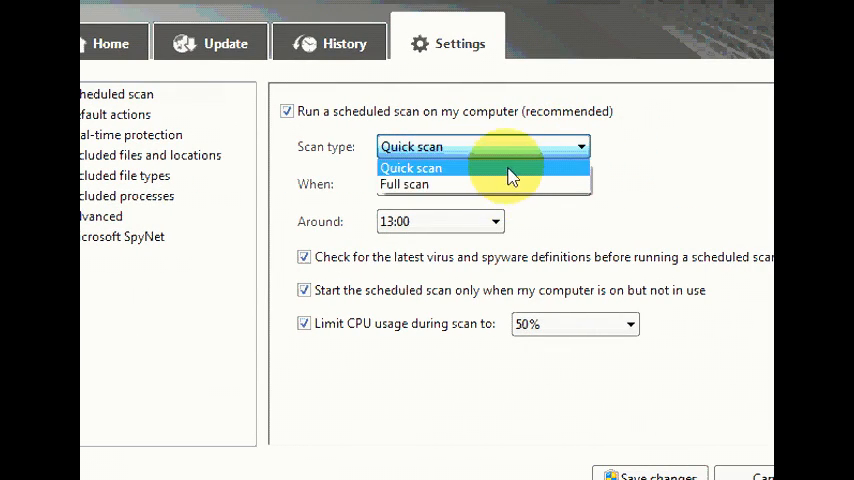
mouse_move(410, 185)
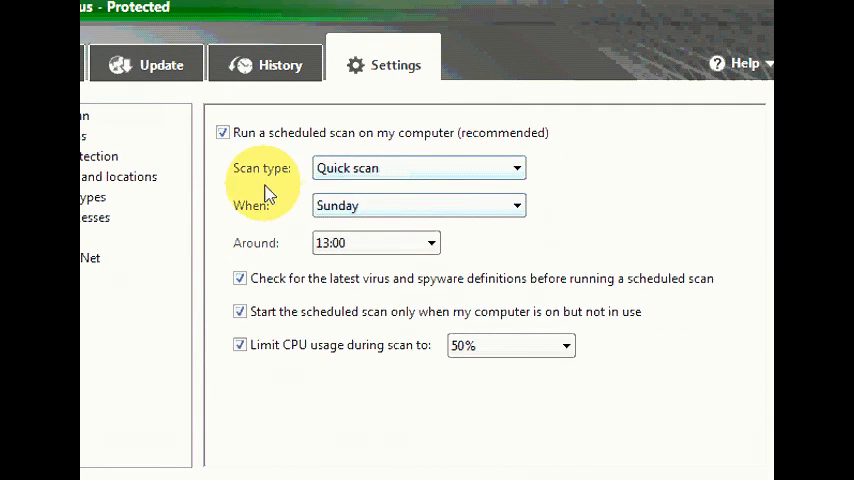
scroll("down", 3)
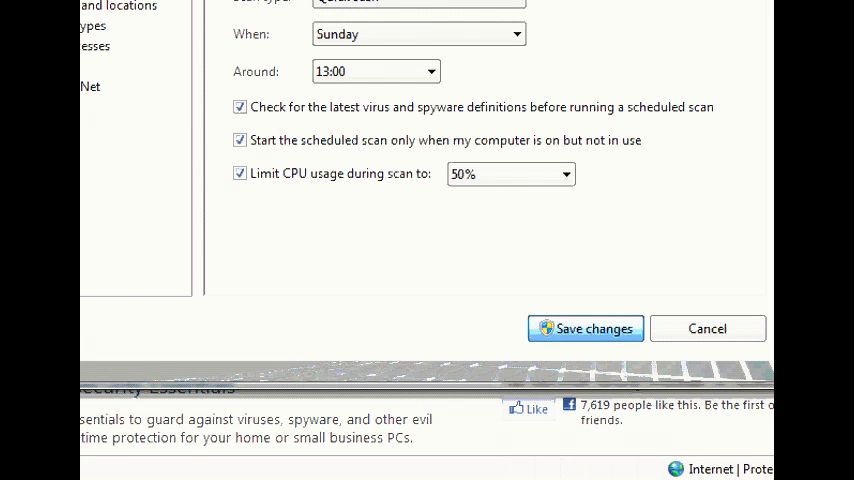
mouse_move(470, 132)
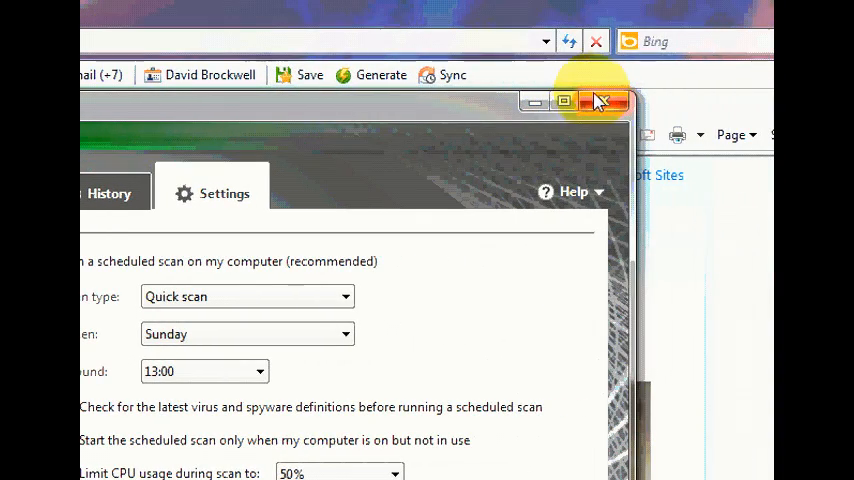
left_click(607, 102)
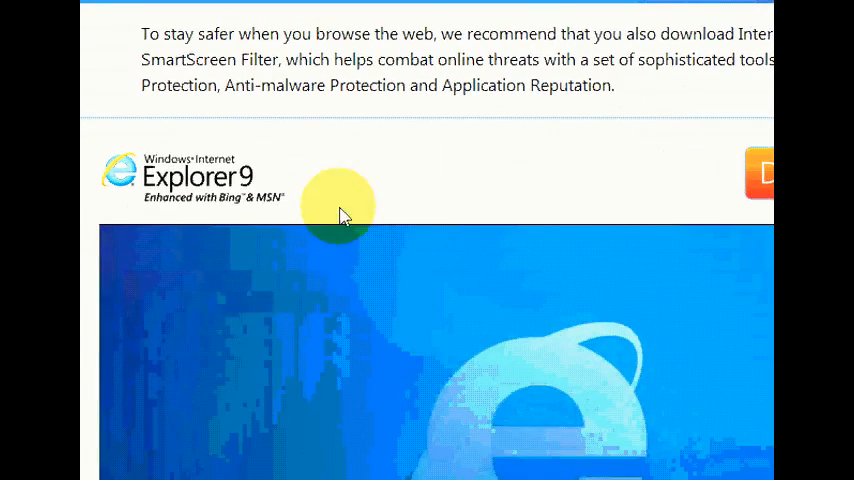
Close Internet Explorer, confirming 'Close all tabs'.
scroll("up", 3)
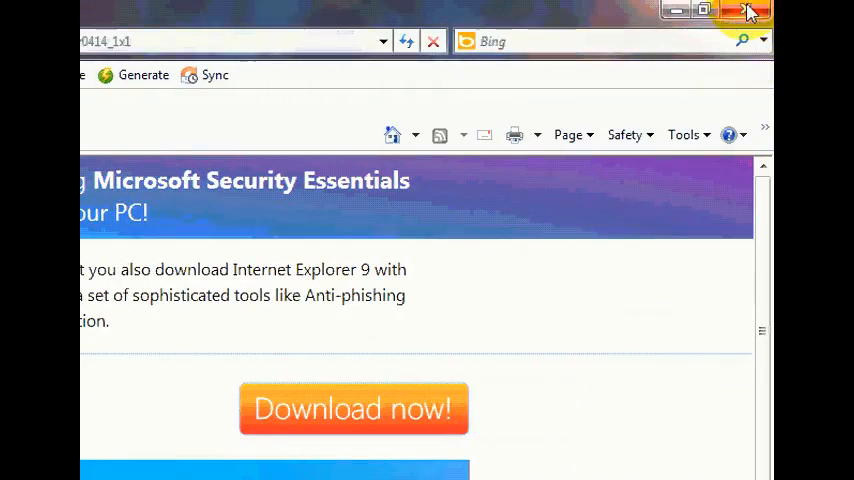
left_click(751, 10)
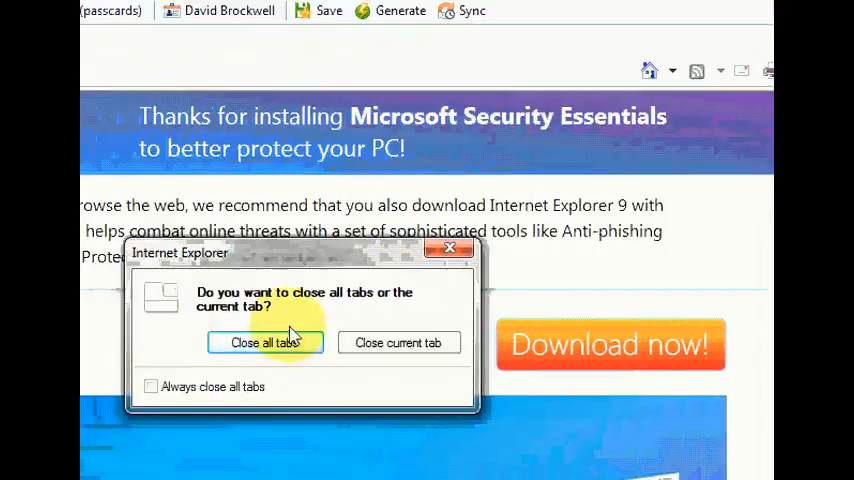
left_click(265, 342)
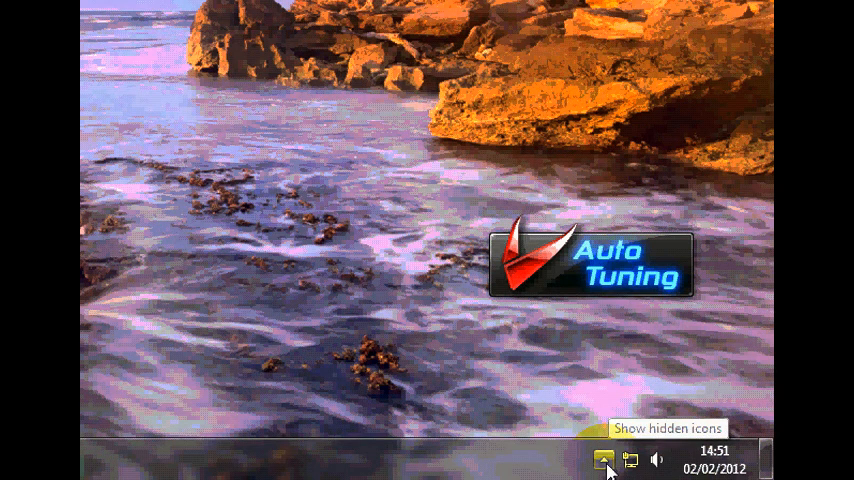
left_click(604, 460)
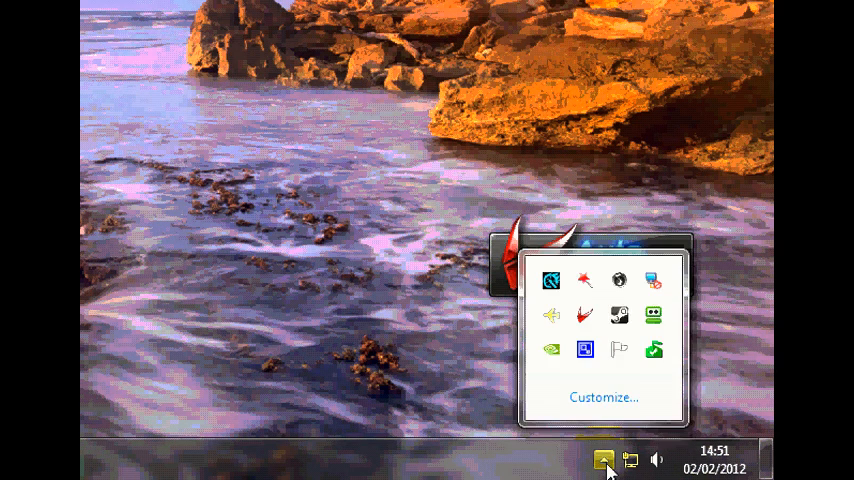
mouse_move(653, 349)
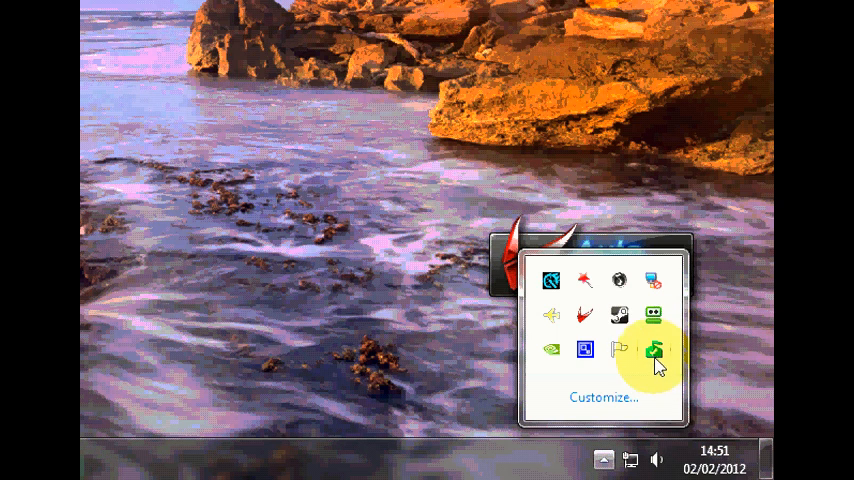
mouse_move(654, 349)
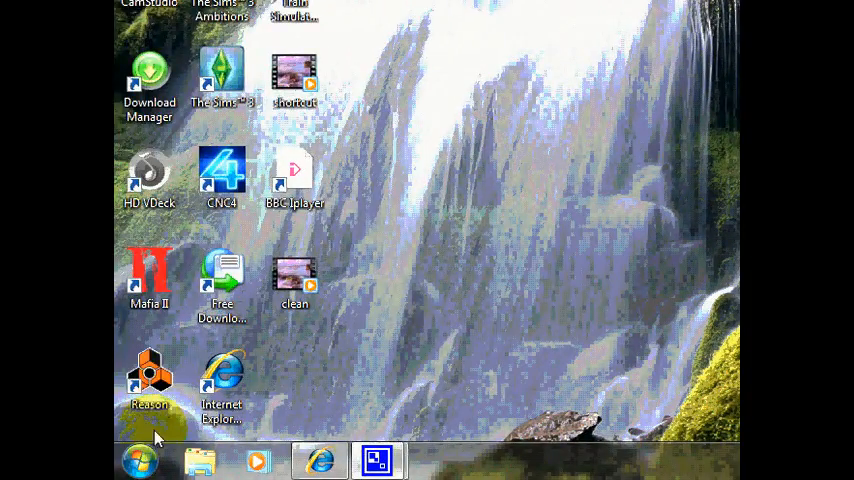
Launch Disk Defragmenter from All Programs > Accessories > System Tools.
left_click(140, 461)
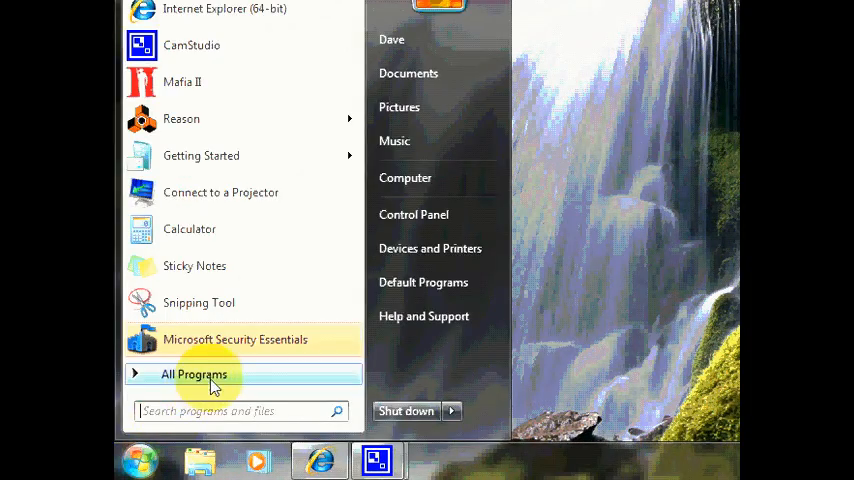
left_click(194, 374)
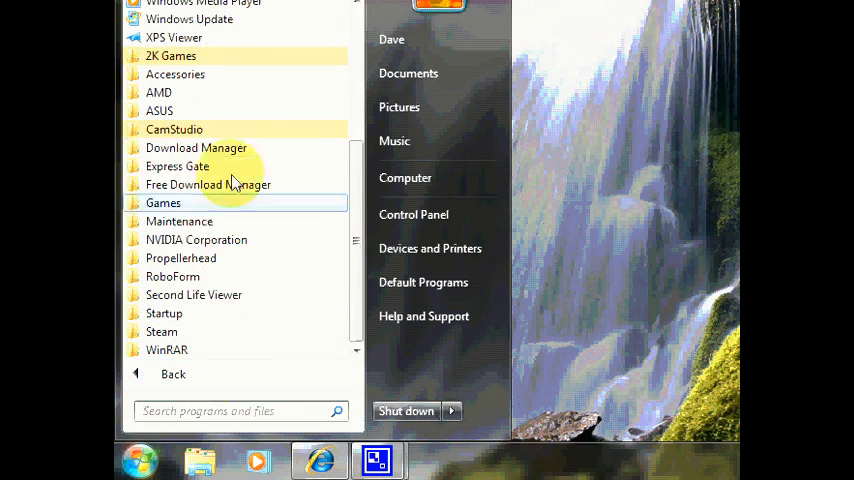
left_click(175, 74)
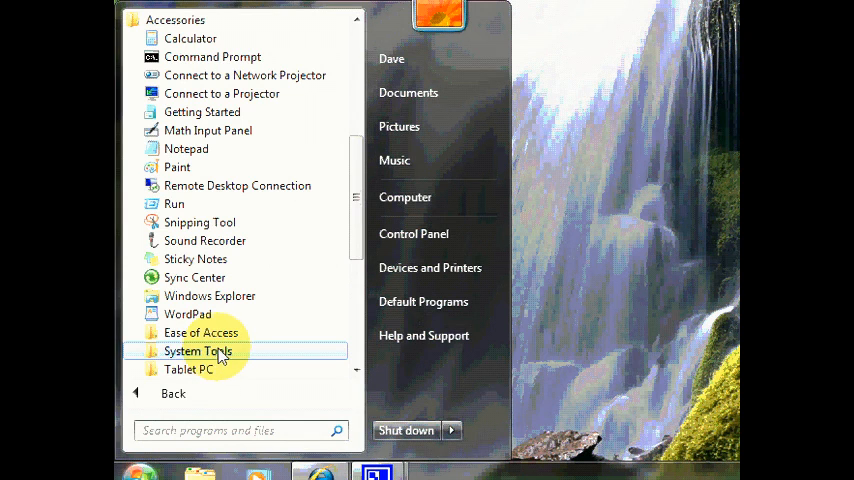
left_click(197, 351)
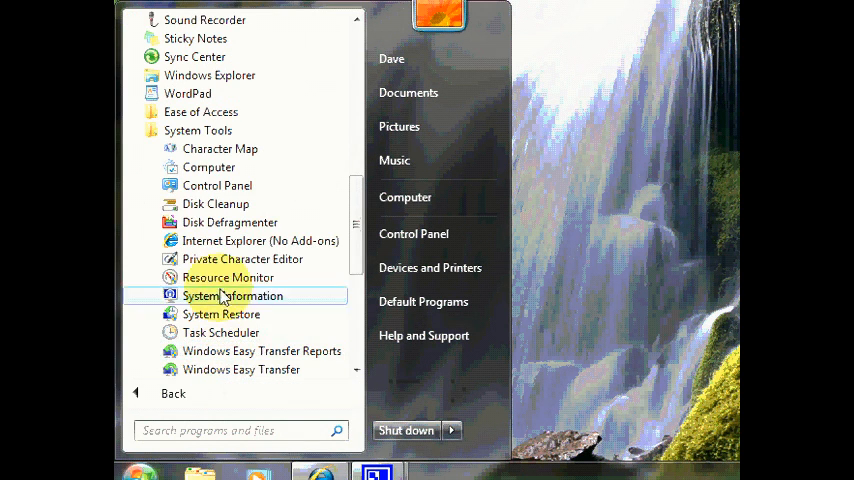
mouse_move(230, 222)
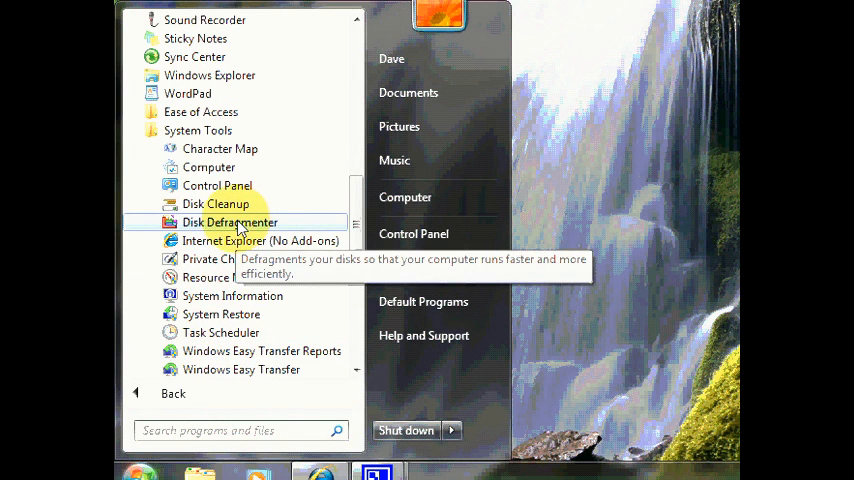
left_click(231, 222)
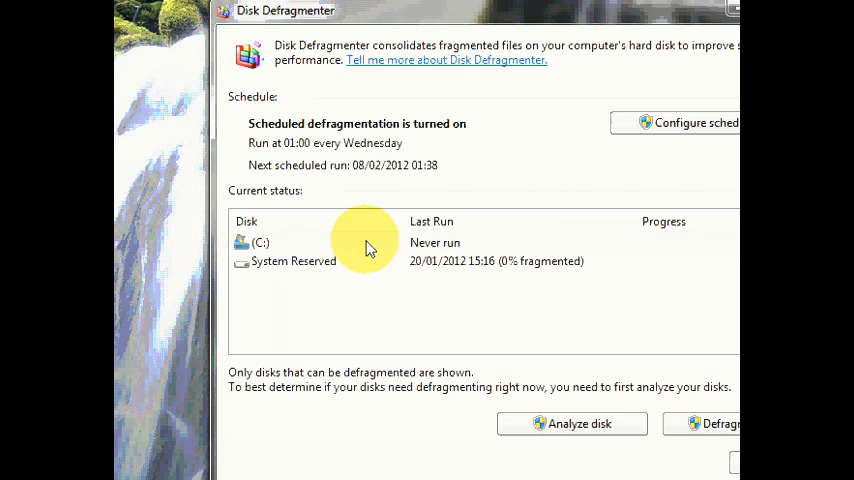
mouse_move(375, 258)
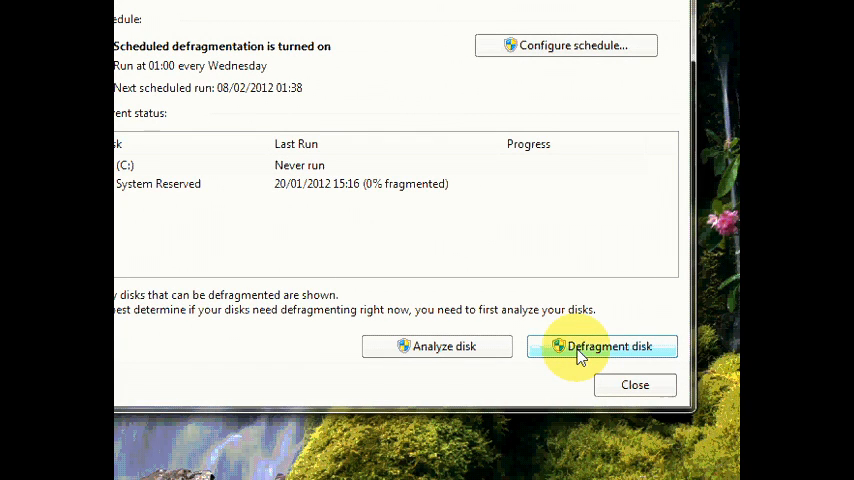
Start defragmenting drive C: and close the window while it runs.
left_click(601, 346)
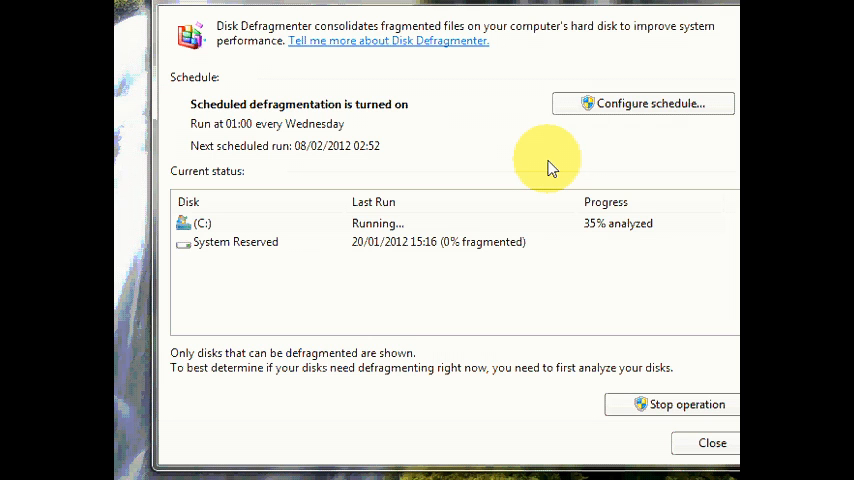
left_click(711, 443)
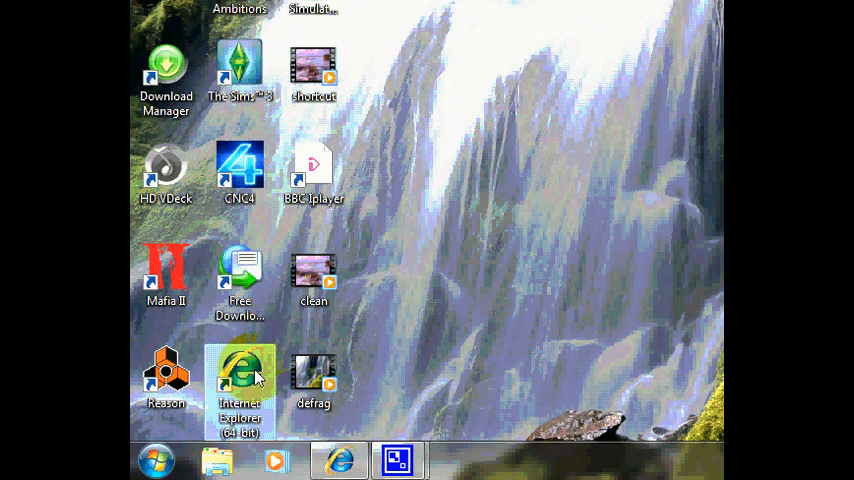
Launch Internet Explorer and search Google for malwarebytes.
double_click(239, 375)
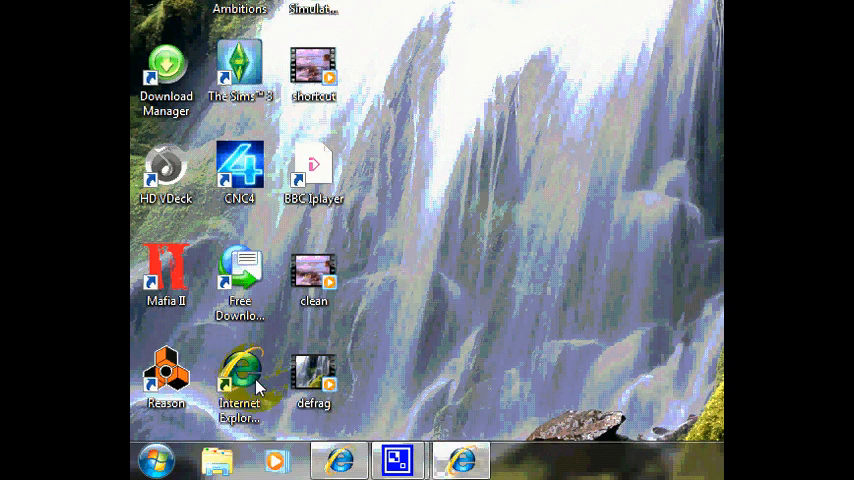
double_click(239, 375)
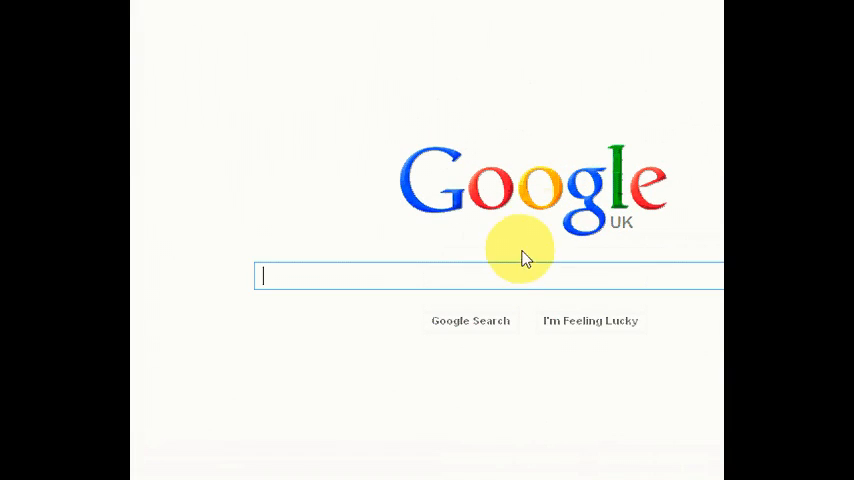
mouse_move(510, 280)
type("mal")
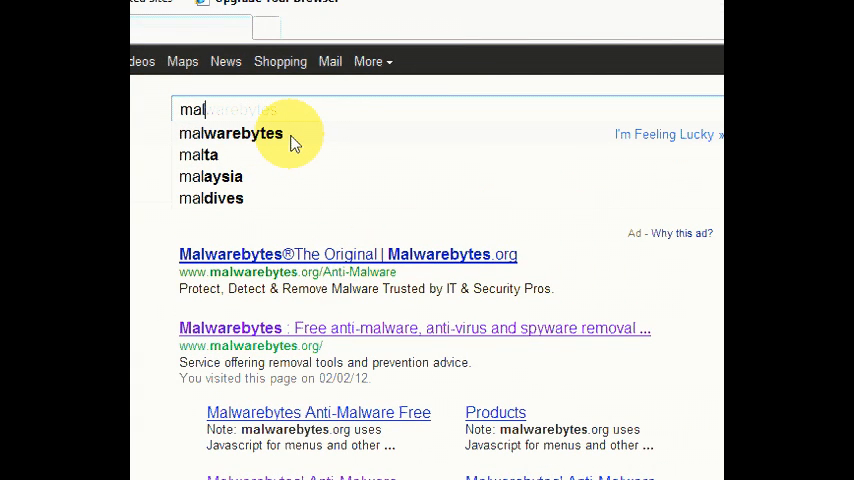
left_click(231, 133)
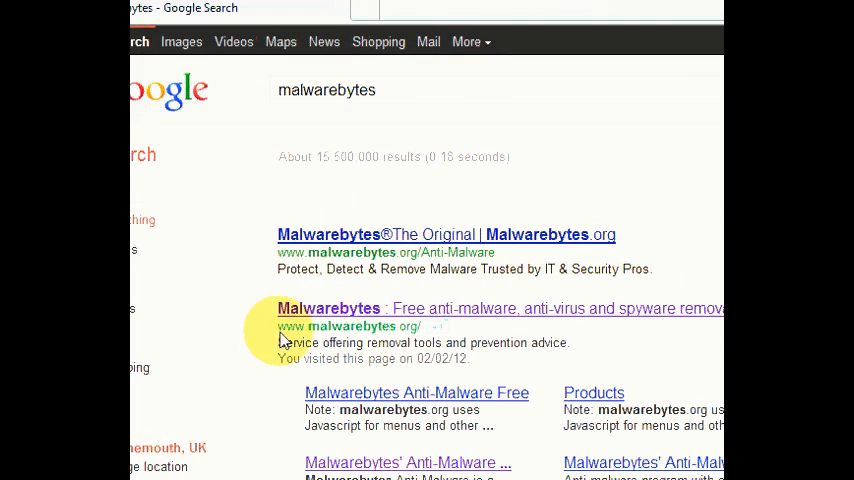
mouse_move(338, 342)
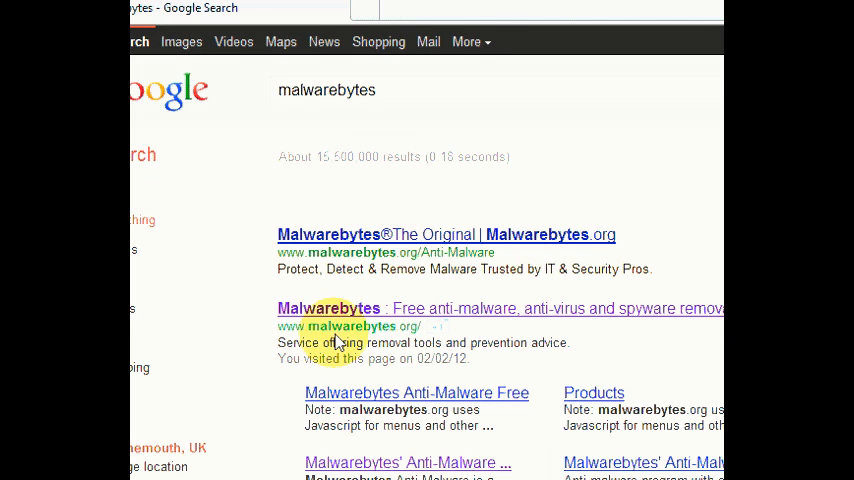
mouse_move(403, 310)
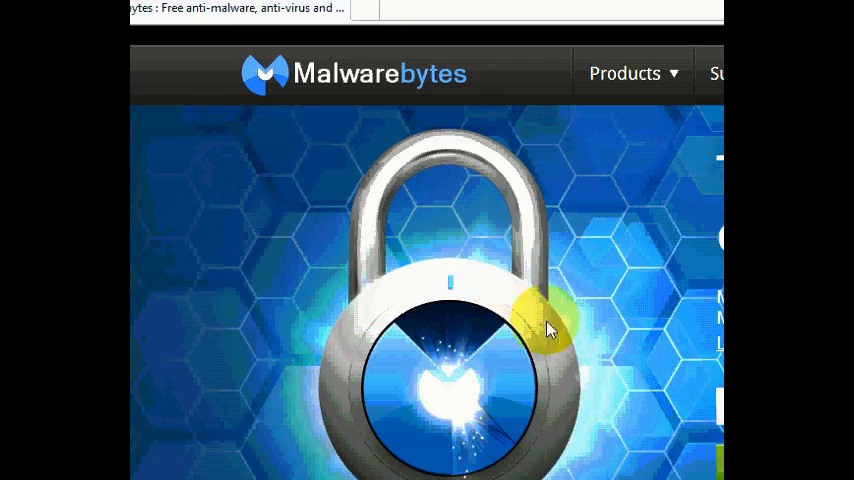
scroll("up", 3)
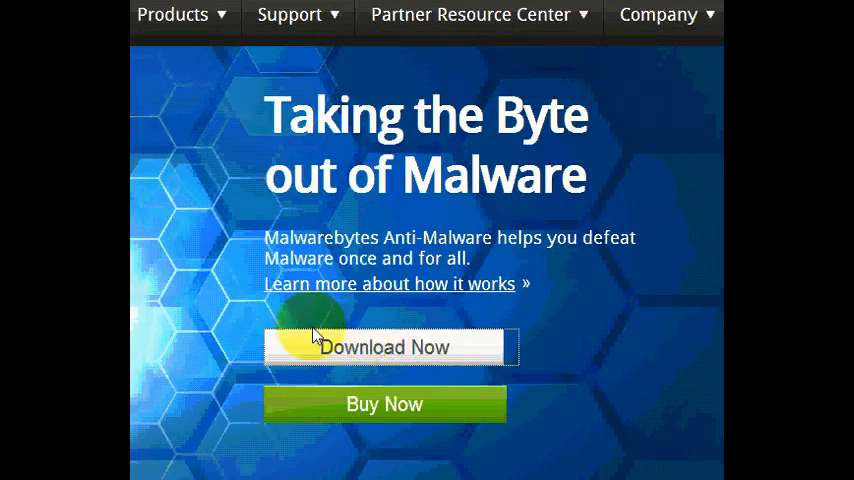
Download the Malwarebytes Anti-Malware installer from Download.com, allowing the blocked file.
left_click(384, 347)
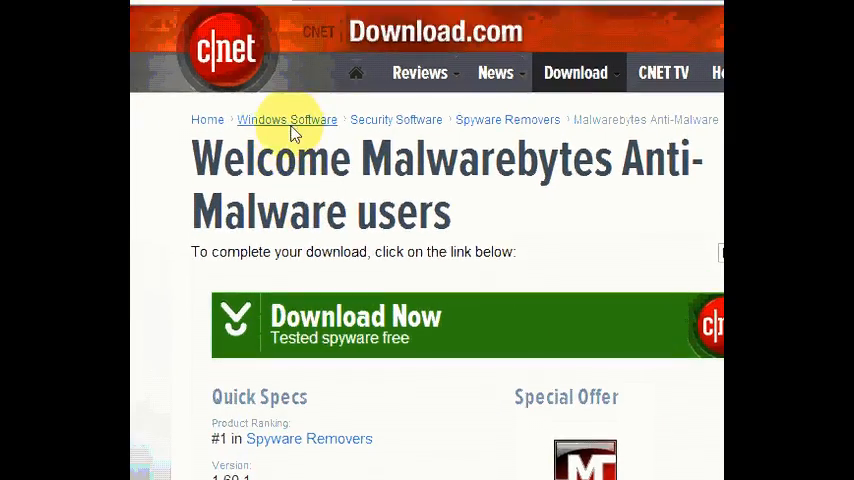
mouse_move(345, 320)
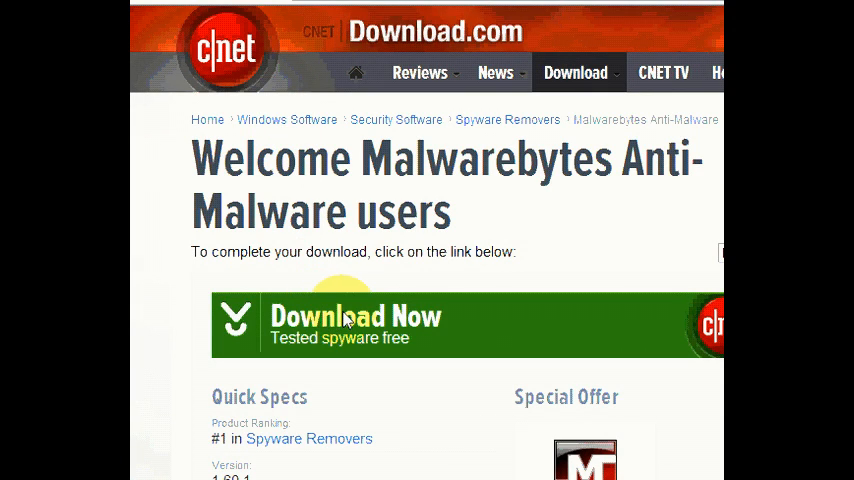
left_click(355, 318)
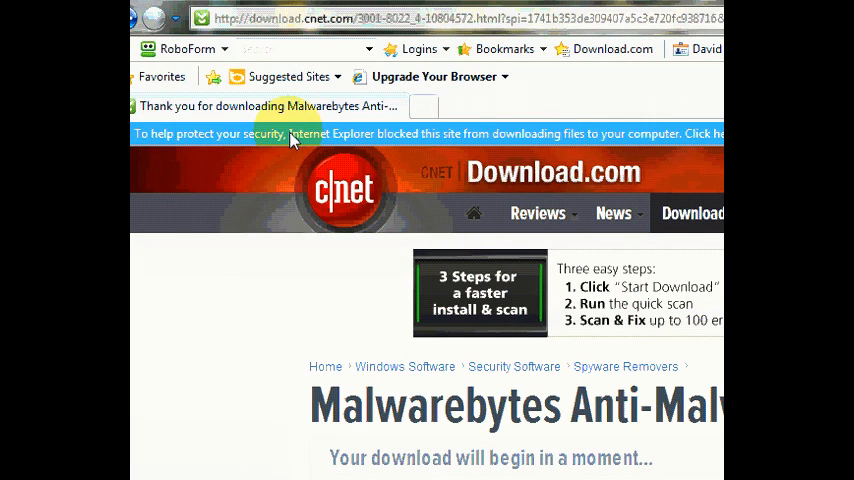
left_click(290, 133)
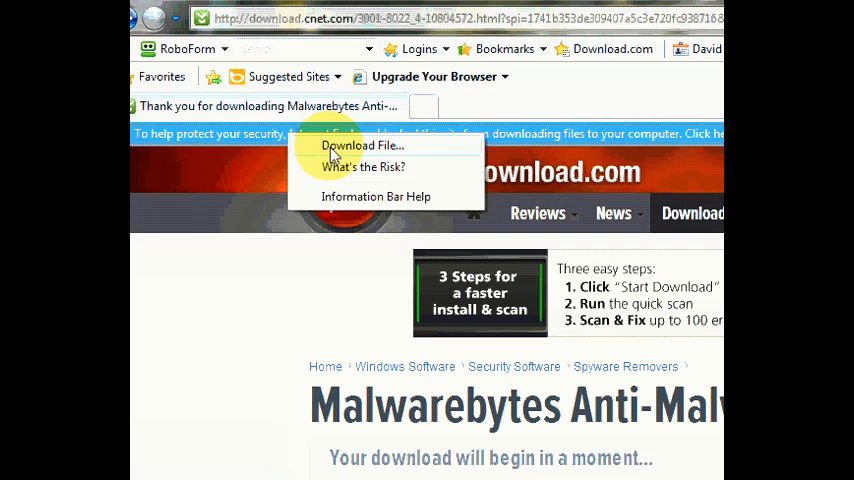
left_click(363, 145)
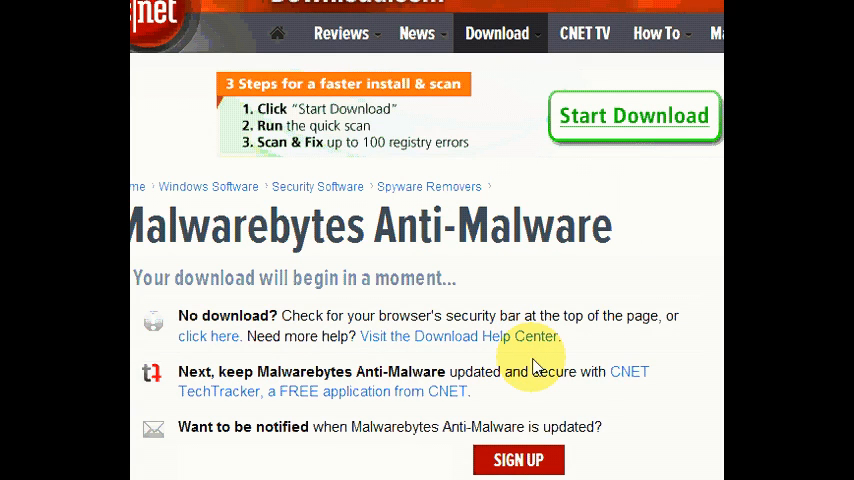
left_click(633, 115)
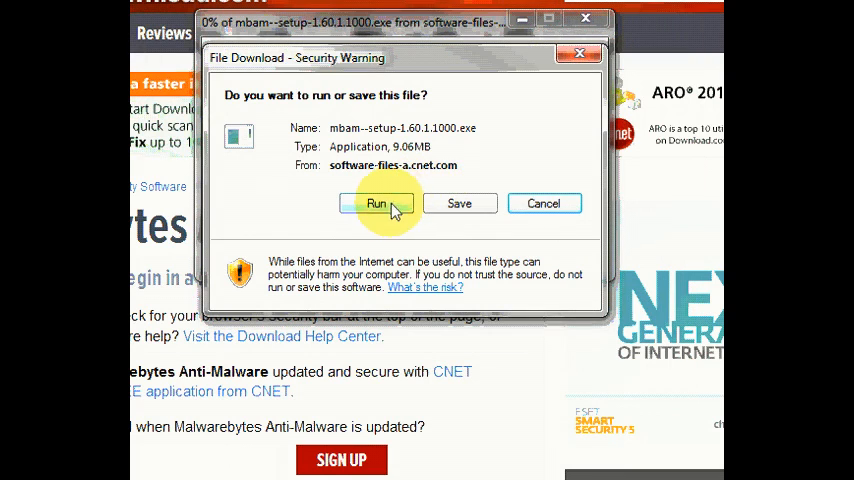
Run the downloaded Malwarebytes installer, allow it, and choose English as the setup language.
left_click(376, 203)
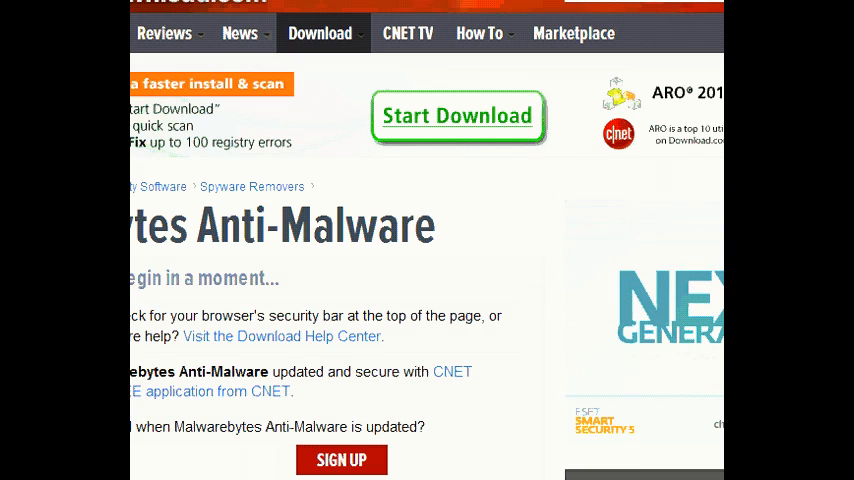
left_click(457, 115)
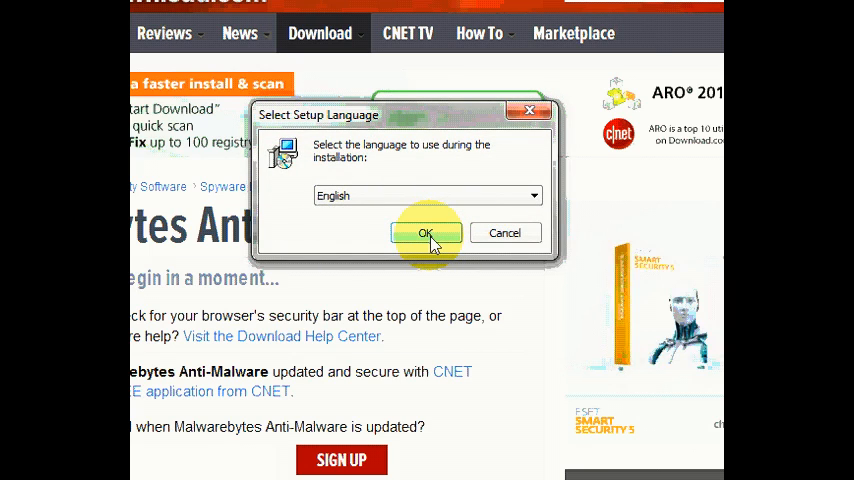
left_click(425, 233)
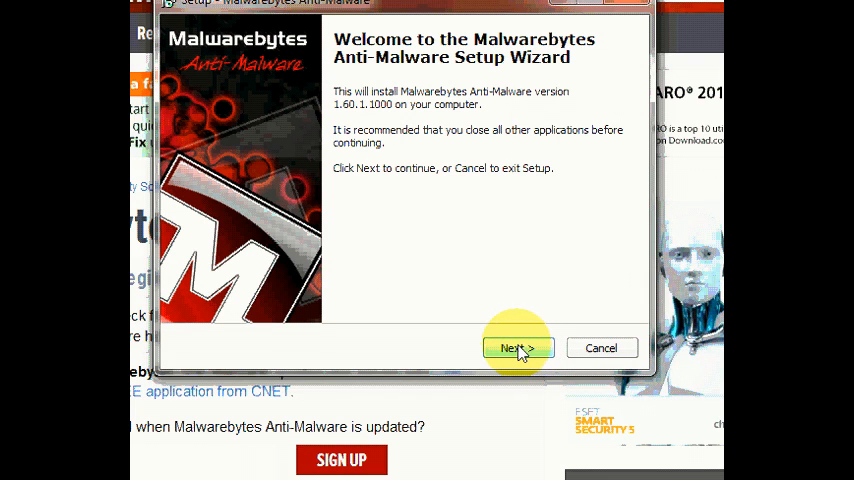
Accept the license, keep default location, folder and desktop icon, and finish with update and launch.
left_click(517, 347)
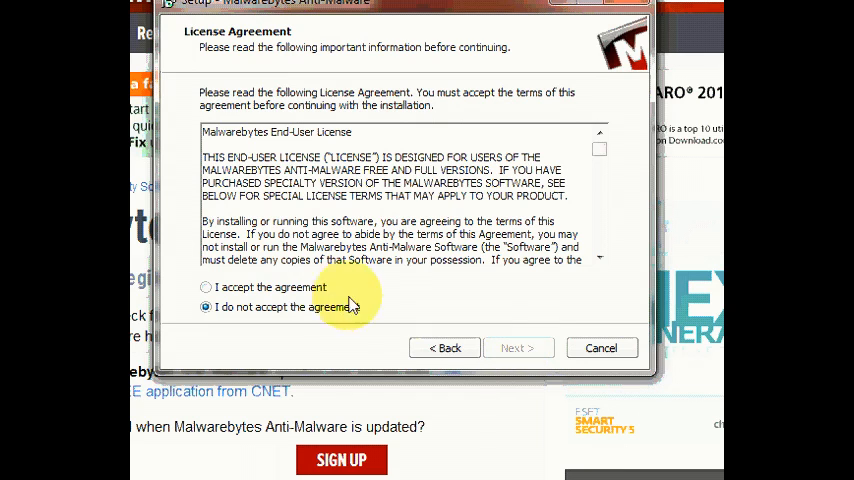
left_click(206, 287)
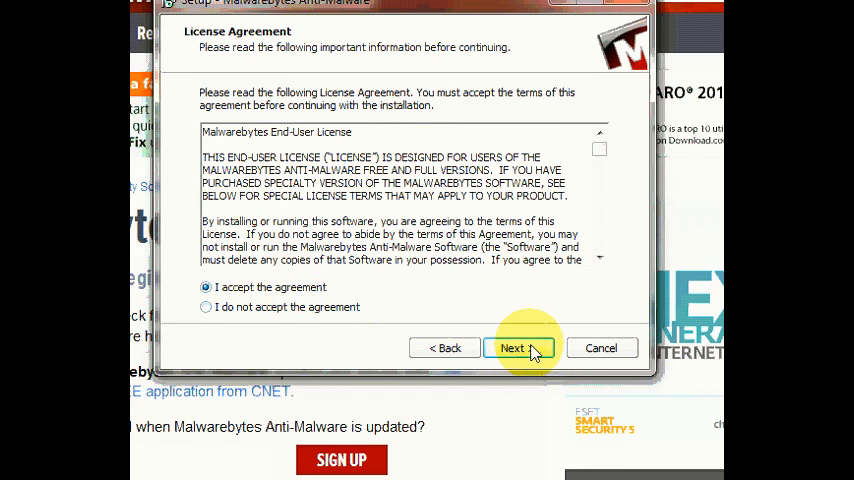
left_click(513, 347)
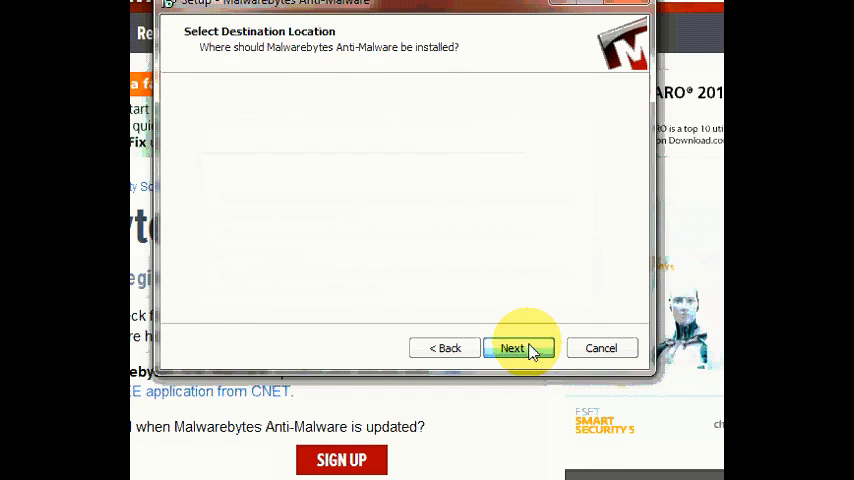
left_click(512, 347)
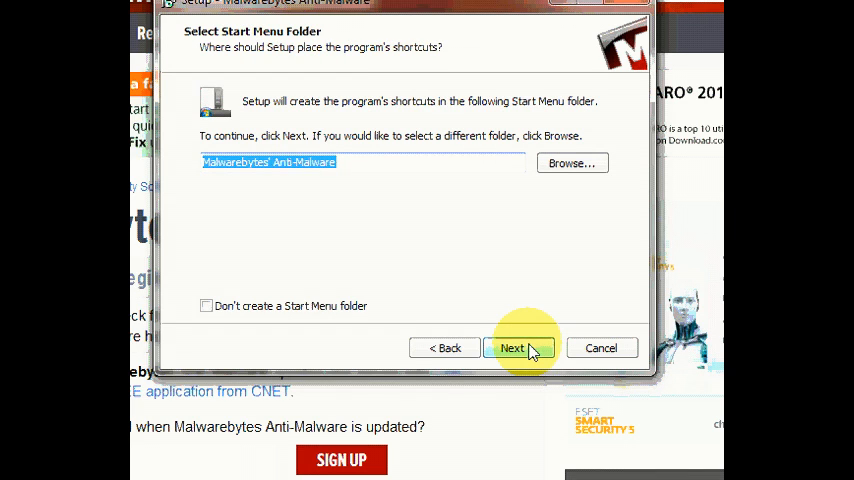
left_click(513, 347)
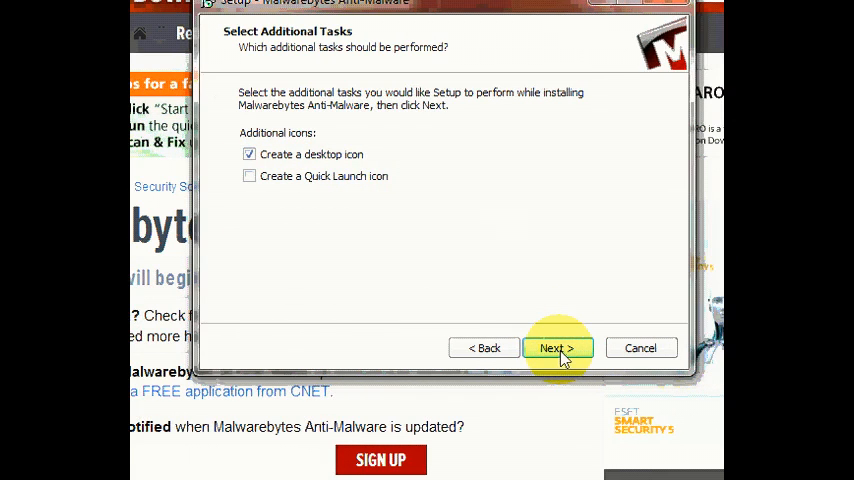
left_click(557, 347)
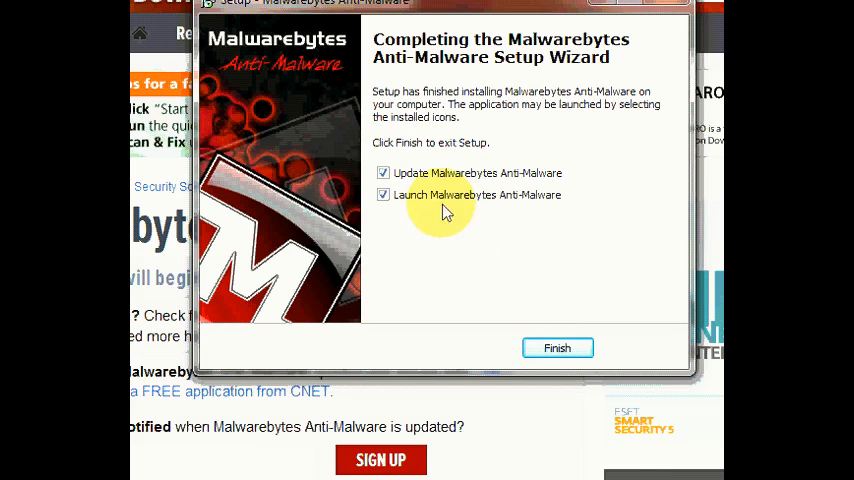
mouse_move(557, 348)
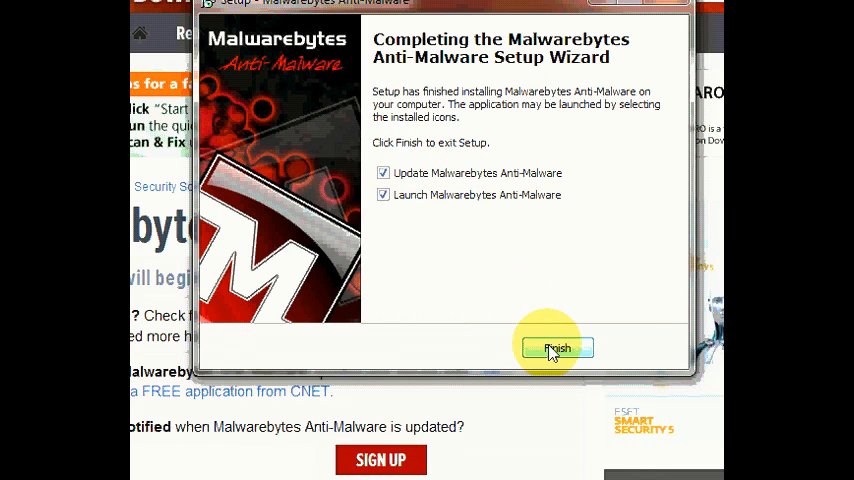
left_click(556, 348)
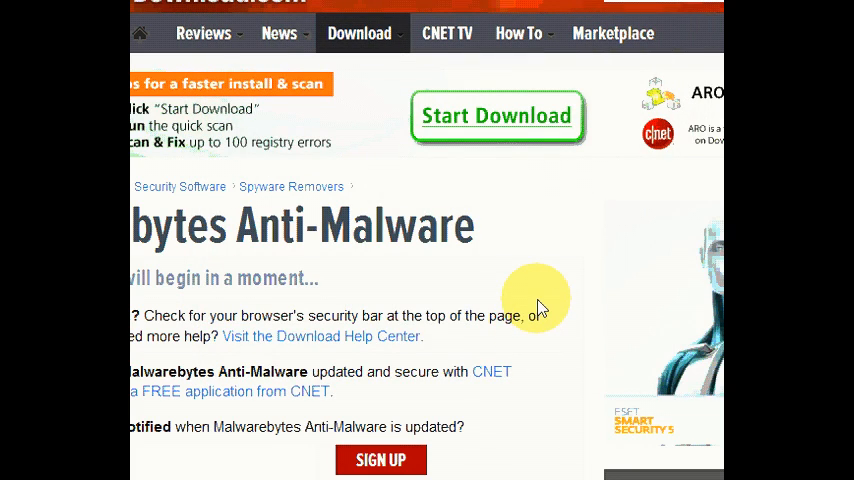
Acknowledge the v2012.02.02.06 database update and active protection notices, then view the database information.
left_click(496, 116)
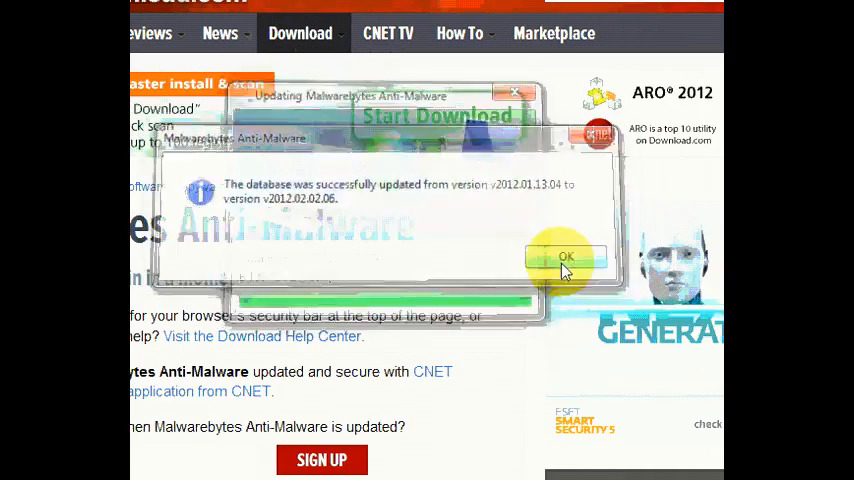
left_click(565, 257)
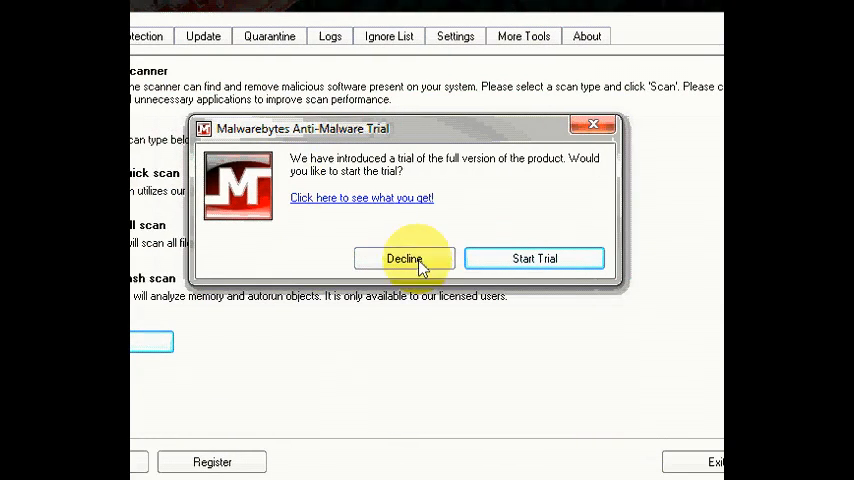
mouse_move(463, 188)
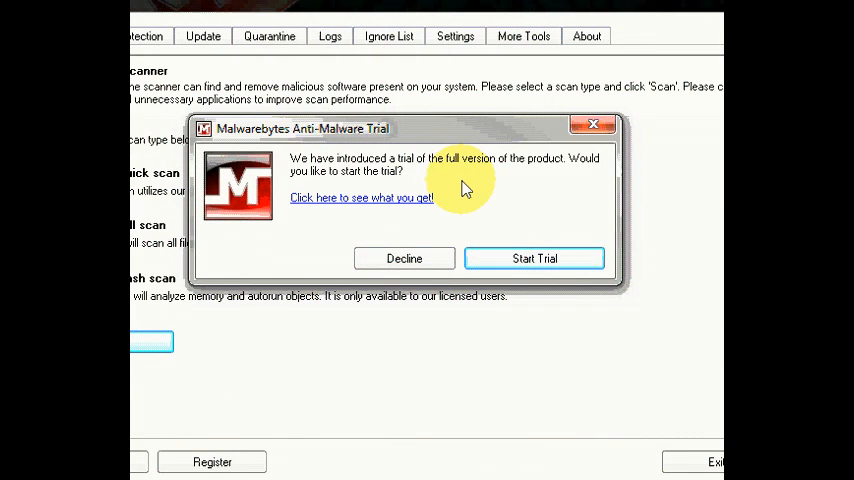
mouse_move(520, 264)
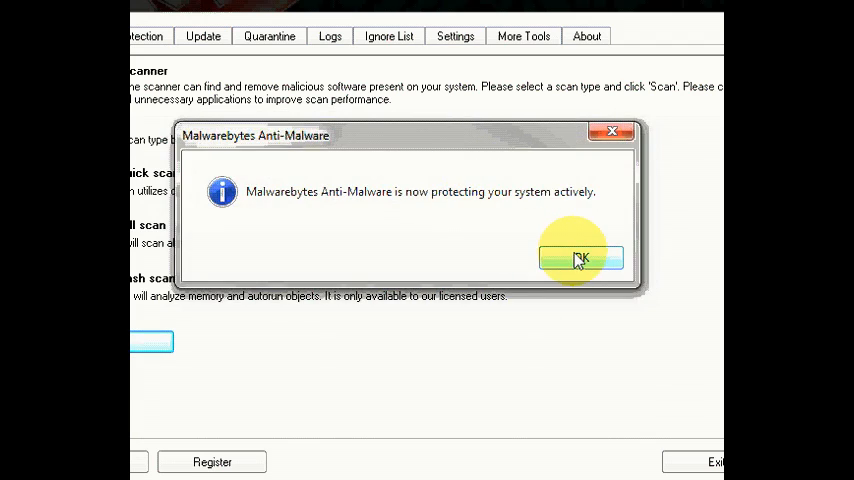
left_click(581, 258)
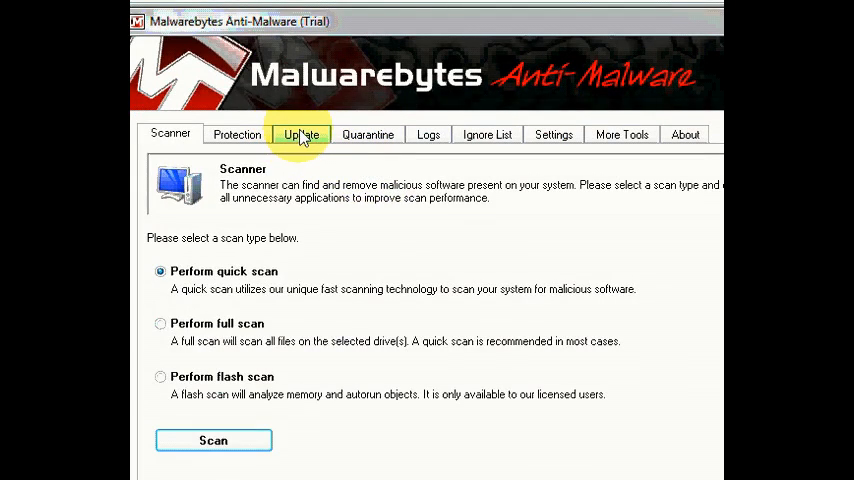
left_click(301, 135)
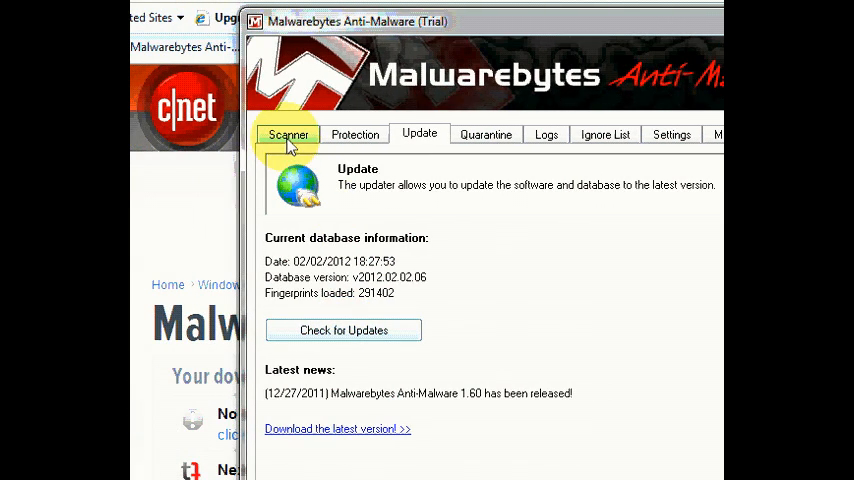
Start a quick scan from the Scanner tab, then abort it and confirm.
left_click(288, 134)
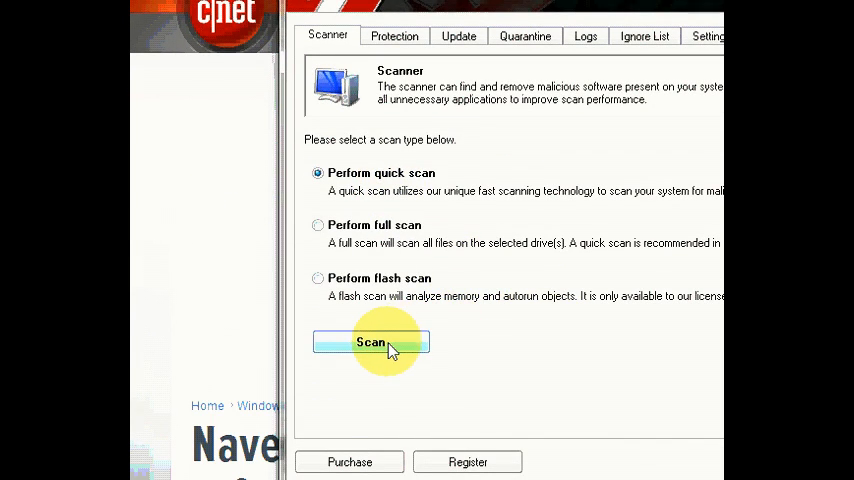
left_click(371, 342)
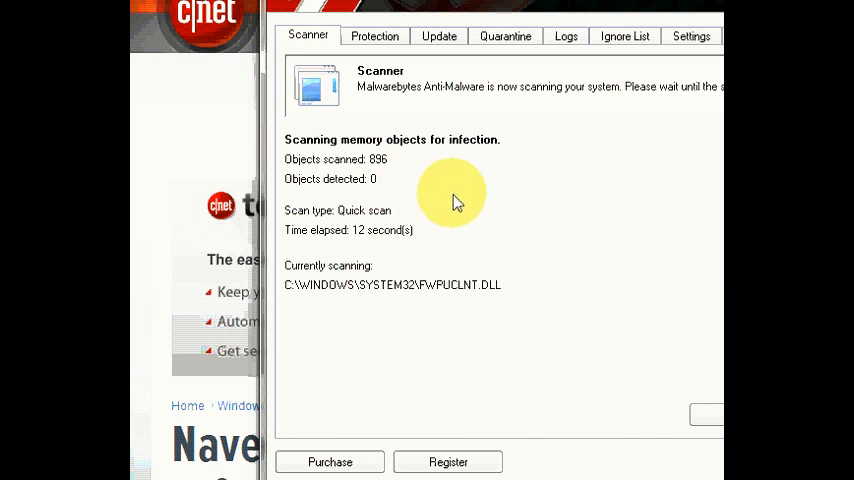
mouse_move(562, 197)
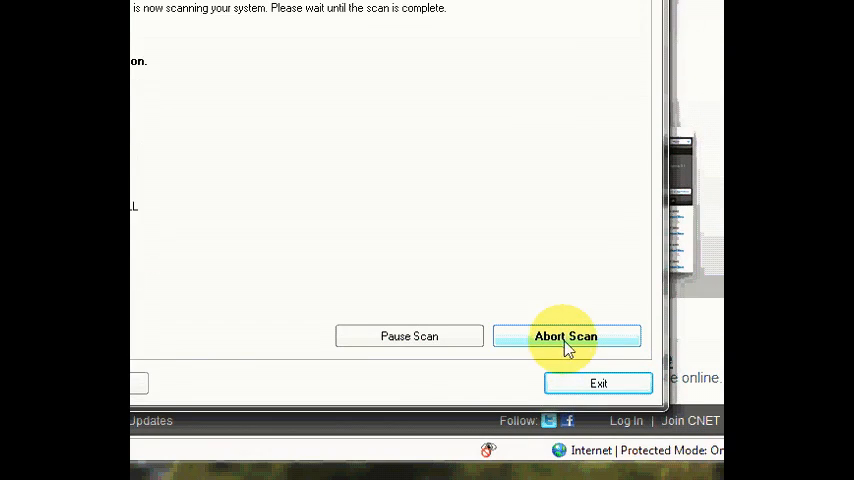
left_click(565, 336)
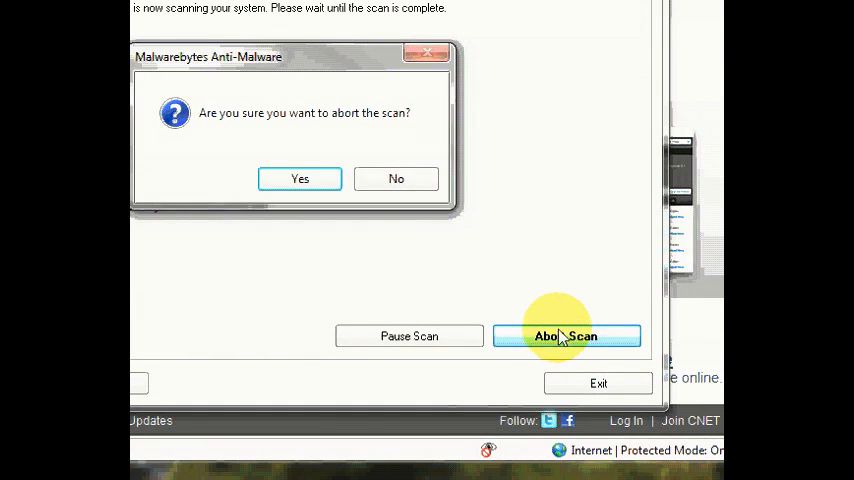
left_click(300, 178)
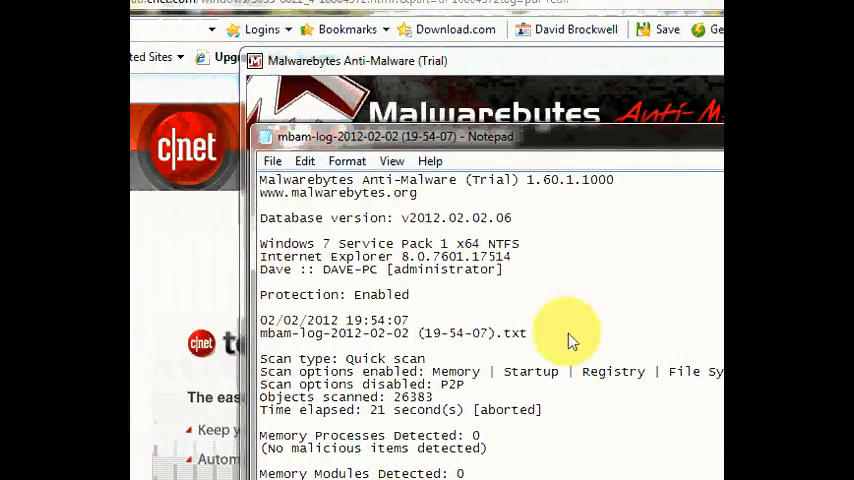
Close the Notepad scan log and dismiss the scan-aborted message box.
left_click(660, 133)
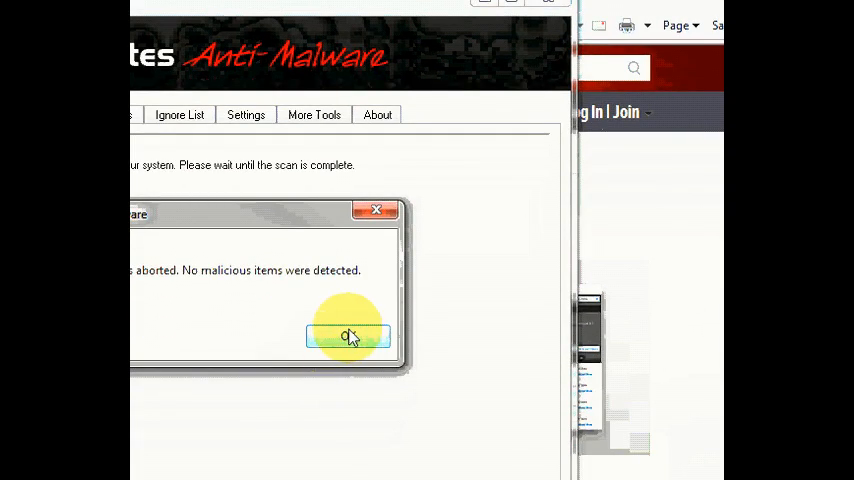
left_click(349, 335)
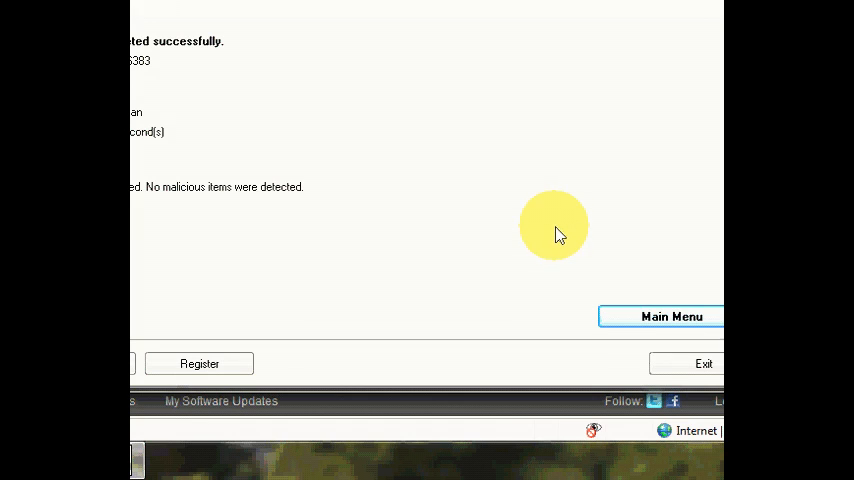
mouse_move(548, 256)
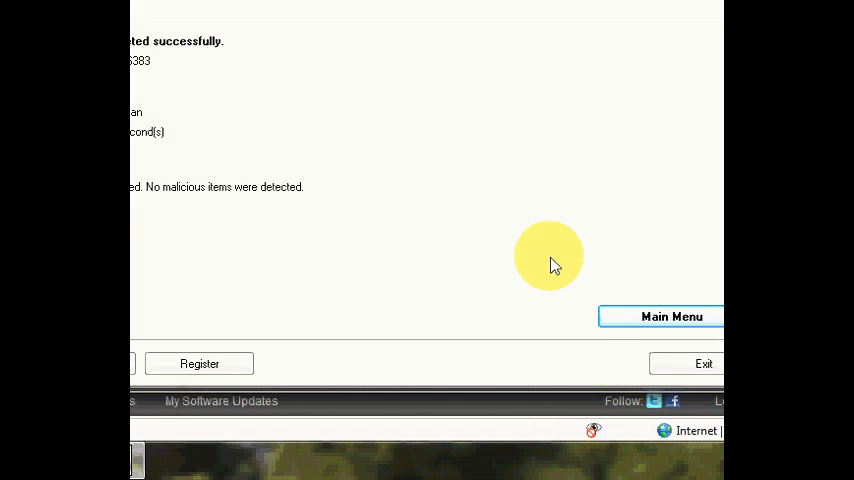
mouse_move(560, 265)
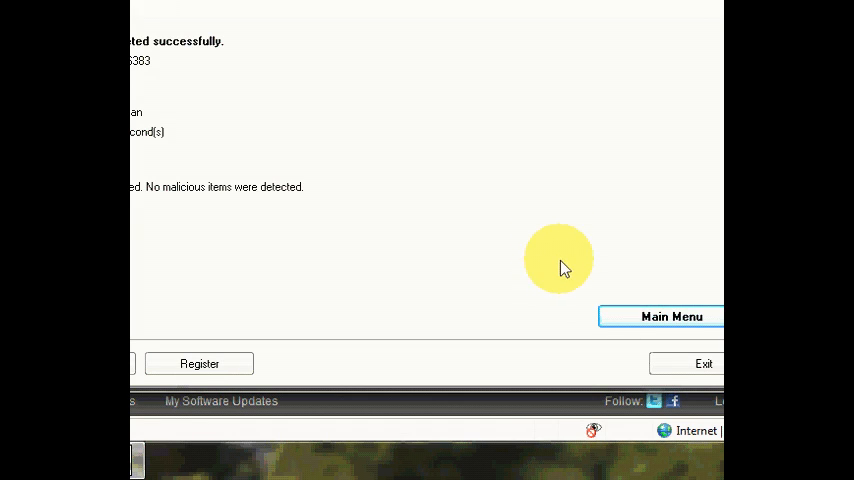
mouse_move(575, 278)
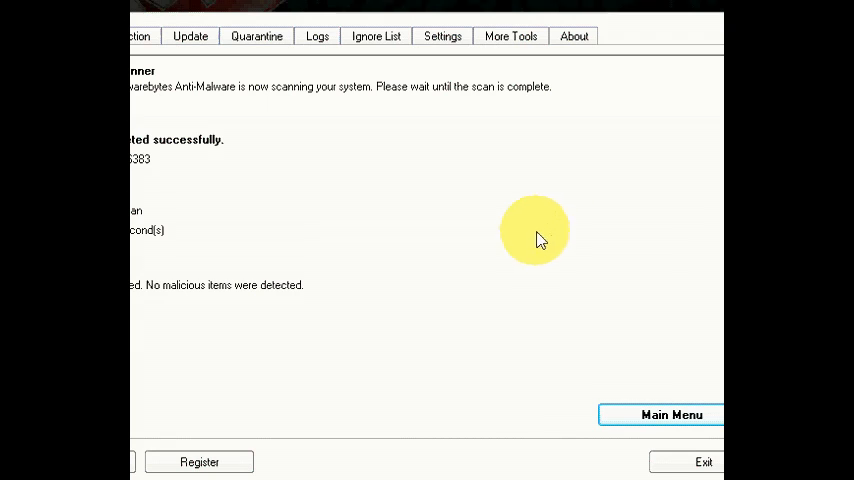
mouse_move(520, 322)
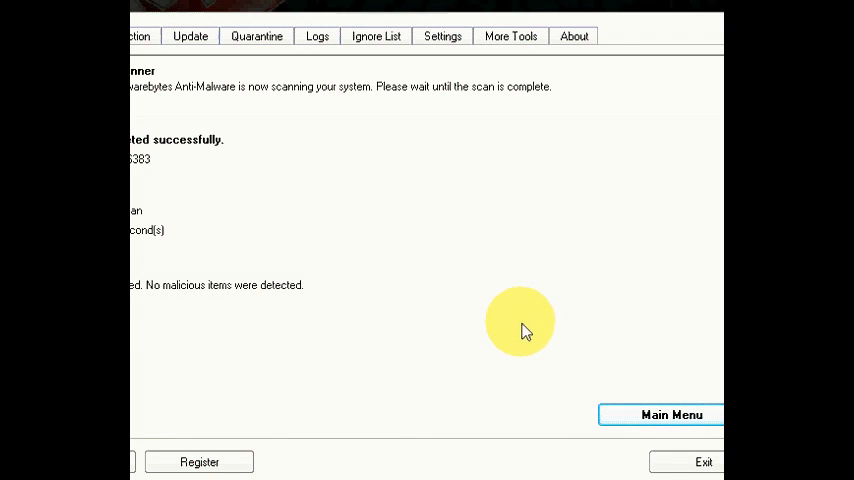
mouse_move(483, 325)
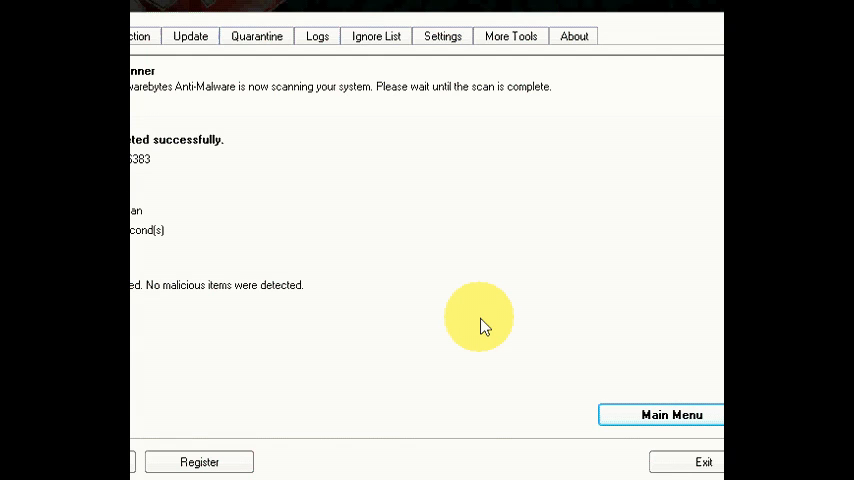
mouse_move(470, 330)
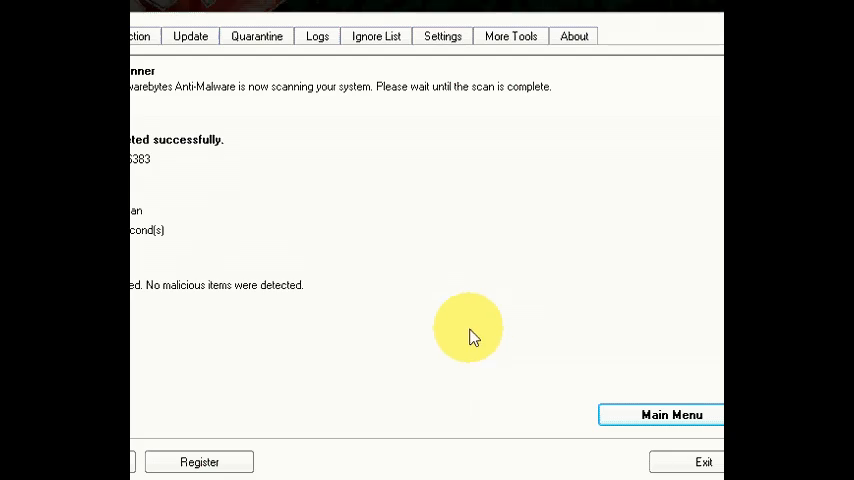